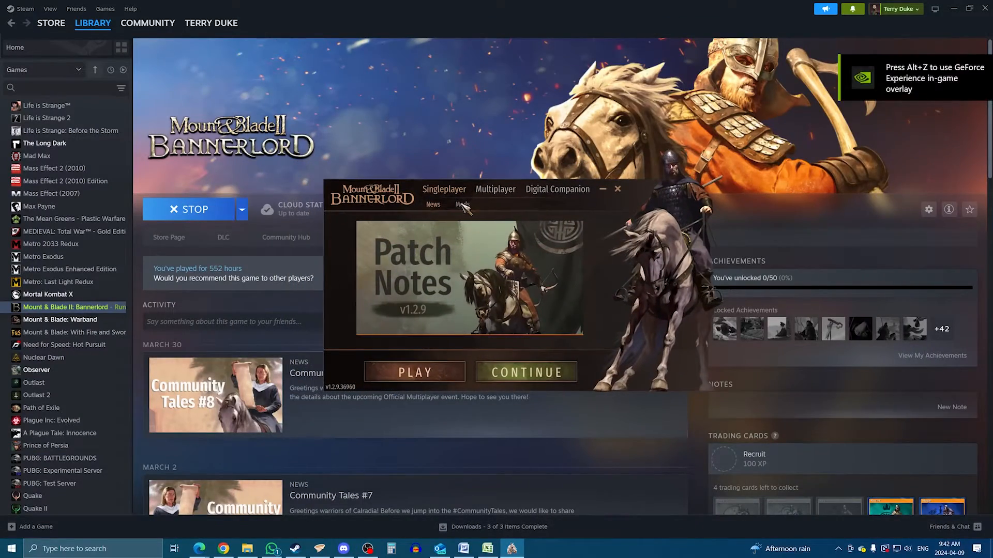
Switch the Bannerlord launcher to the Mods list showing installed modules and their versions
click(463, 204)
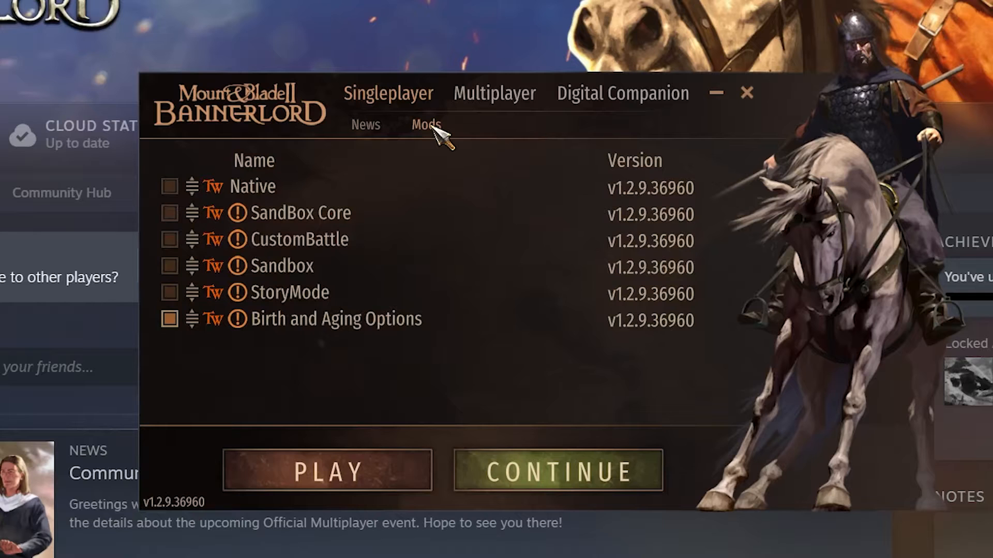
mouse_move(295, 390)
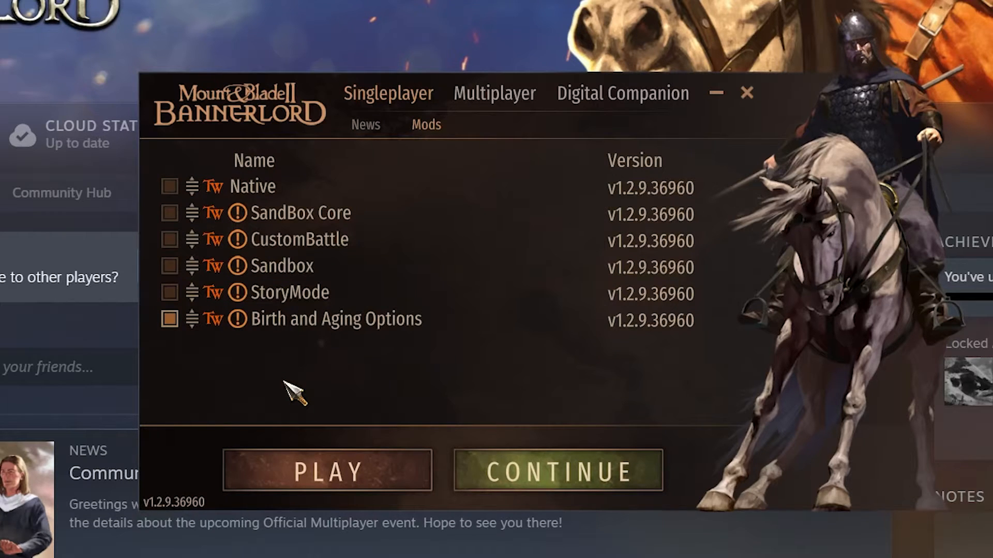
mouse_move(235, 218)
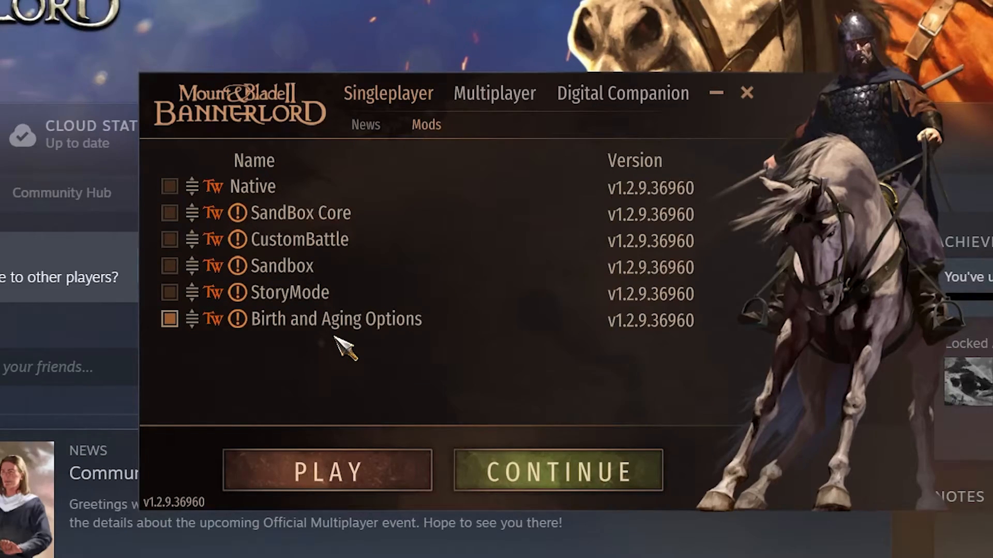
click(556, 470)
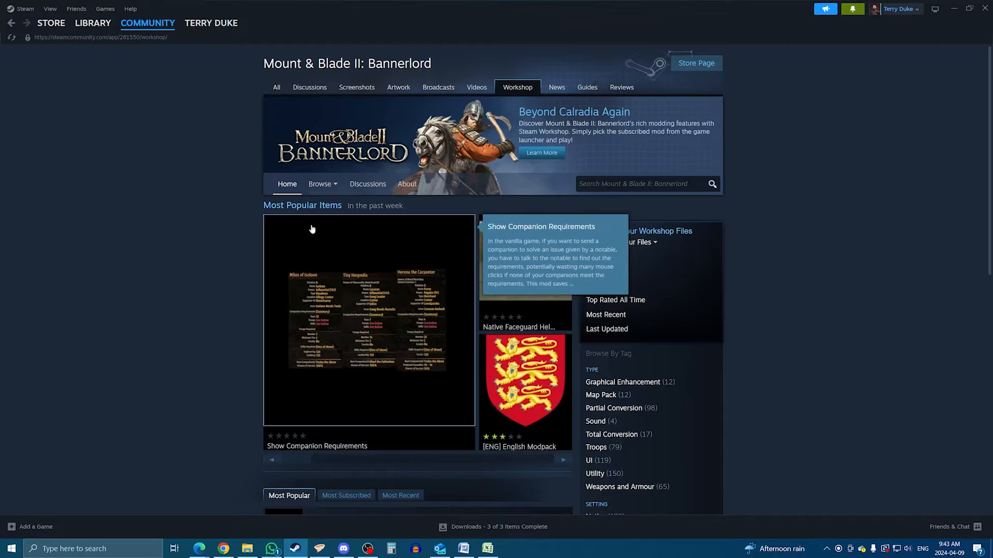
Subscribe to Dismemberment (Plus) for v1.2.9 from the Most Subscribed workshop mods
scroll(down, 3)
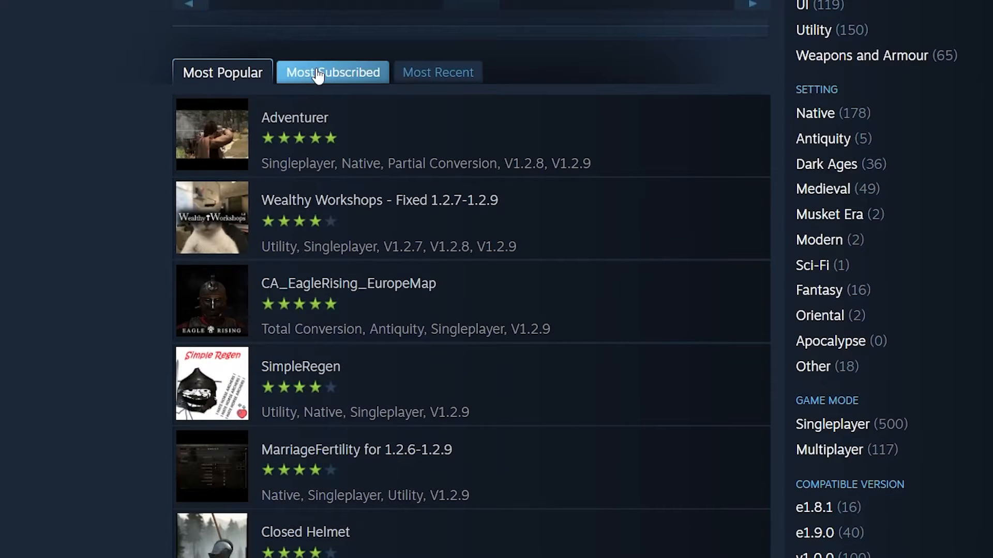
click(332, 73)
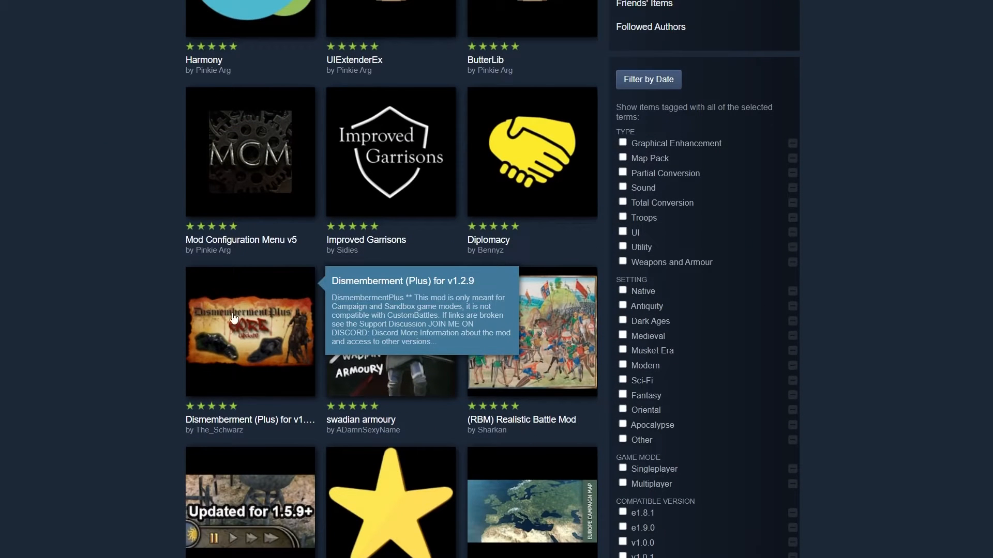
mouse_move(72, 286)
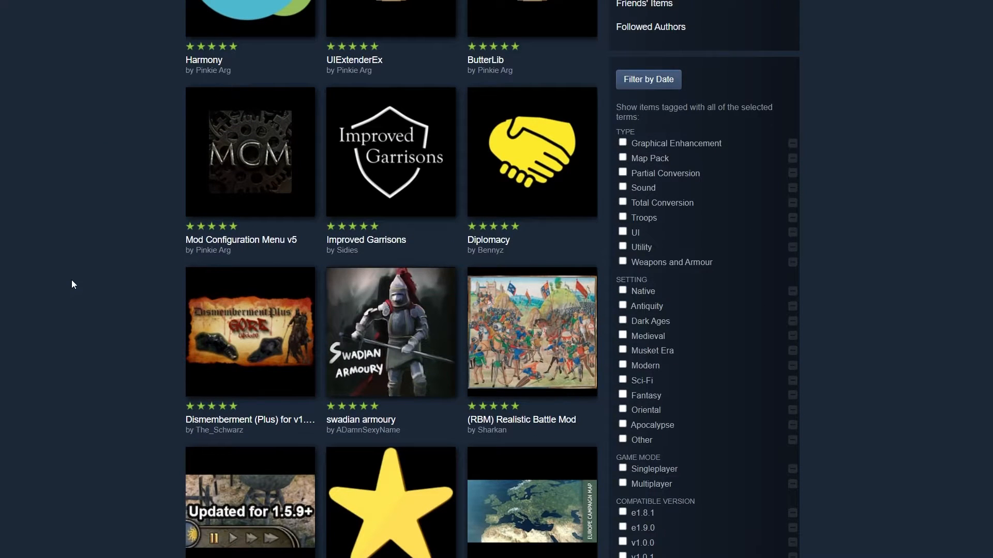
click(250, 332)
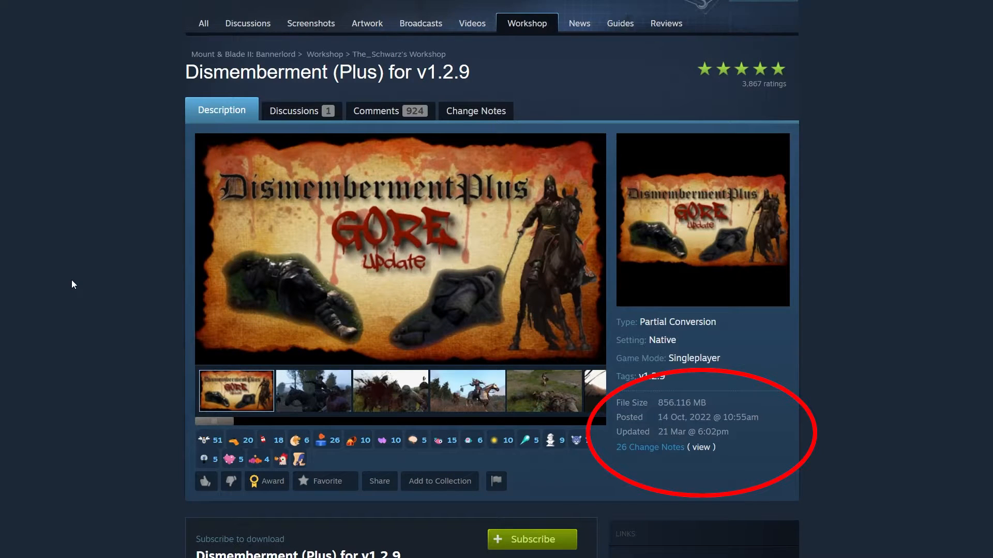
scroll(down, 3)
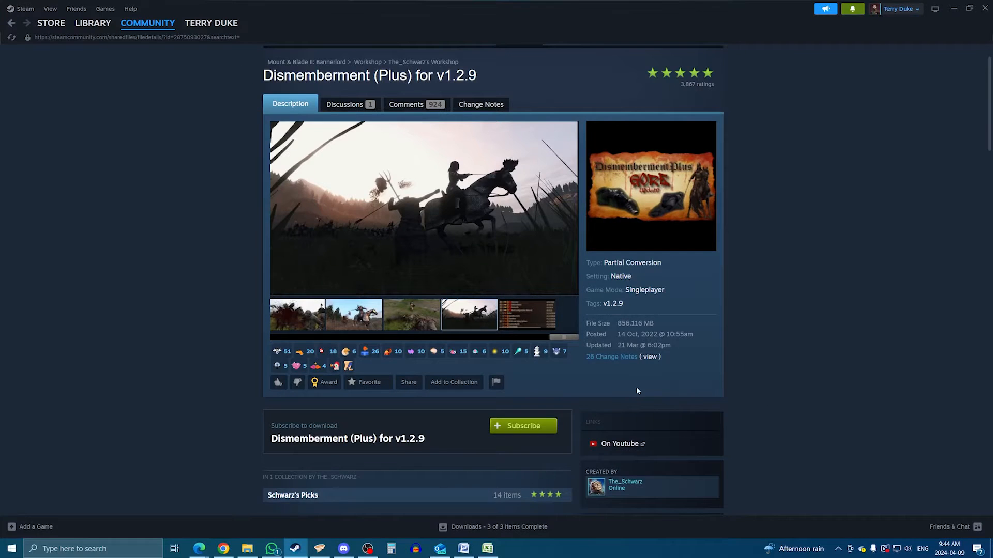
click(522, 425)
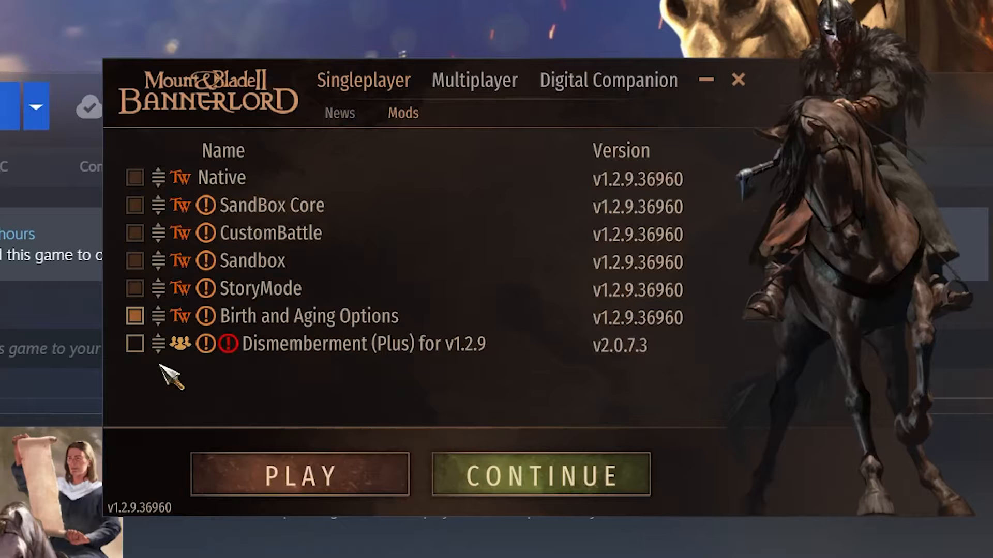
mouse_move(519, 396)
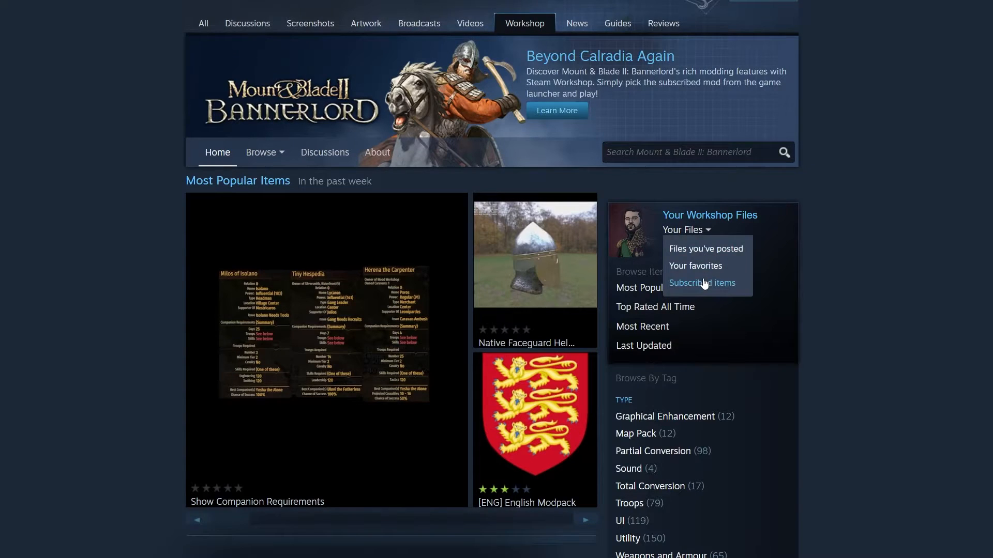
Review Your Files > Subscribed Items, then return to browsing Bannerlord workshop items
click(701, 283)
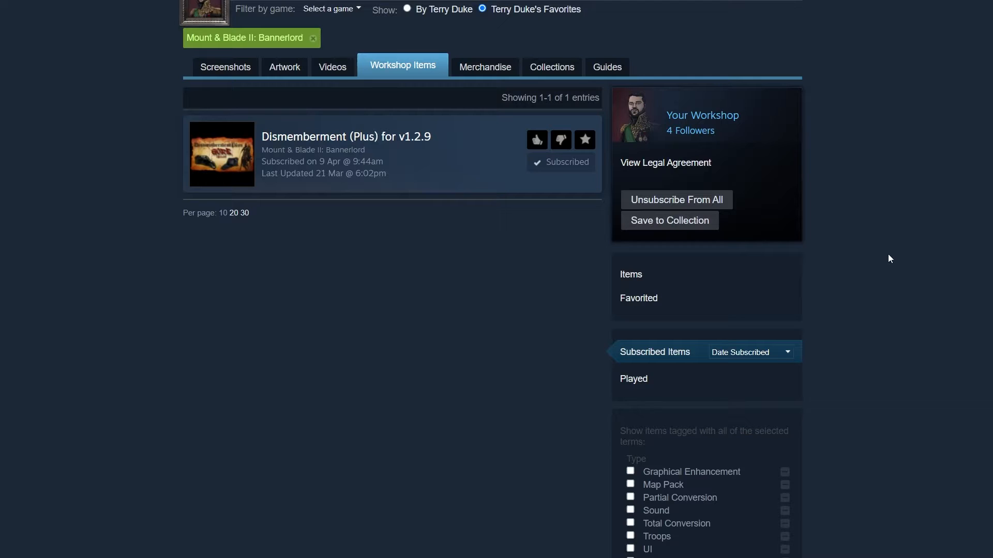
mouse_move(560, 162)
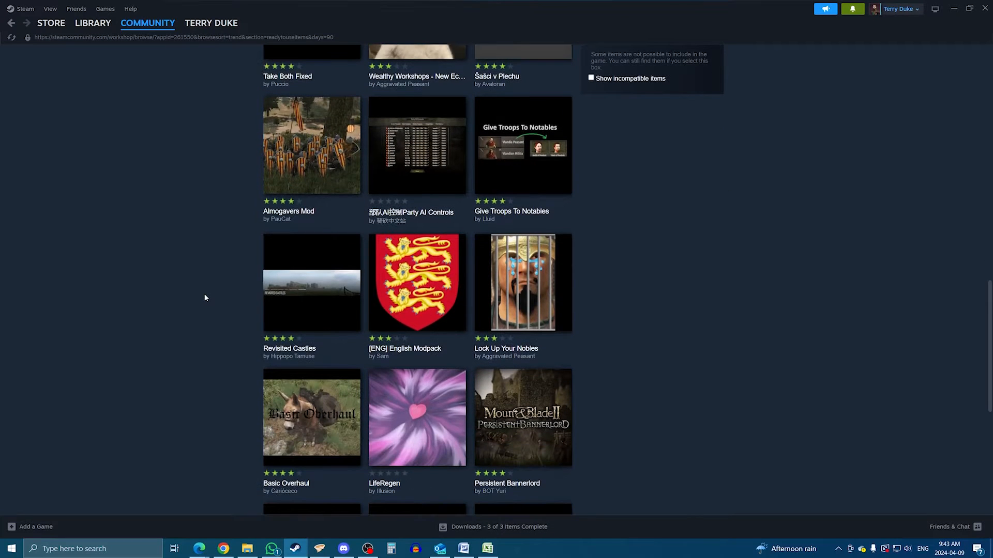
scroll(down, 3)
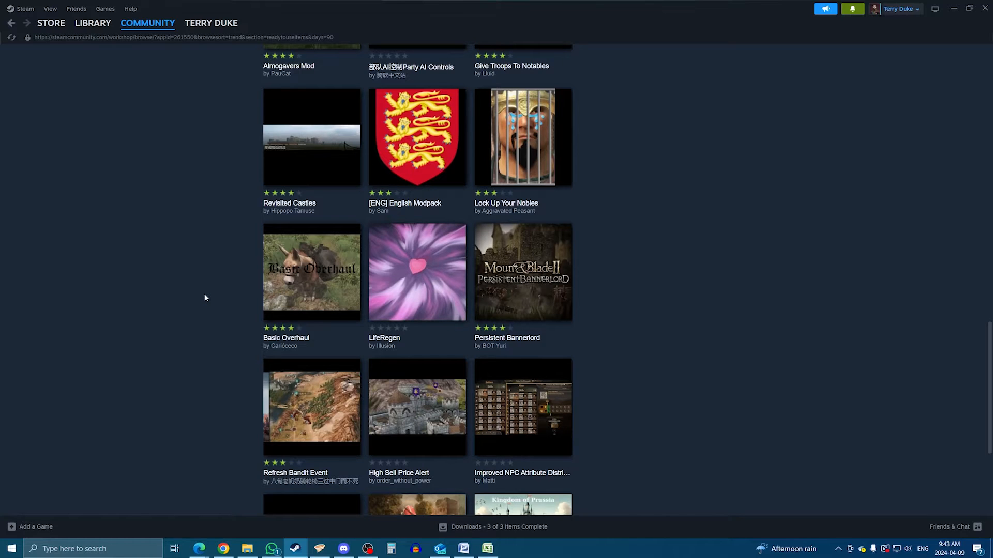
scroll(down, 3)
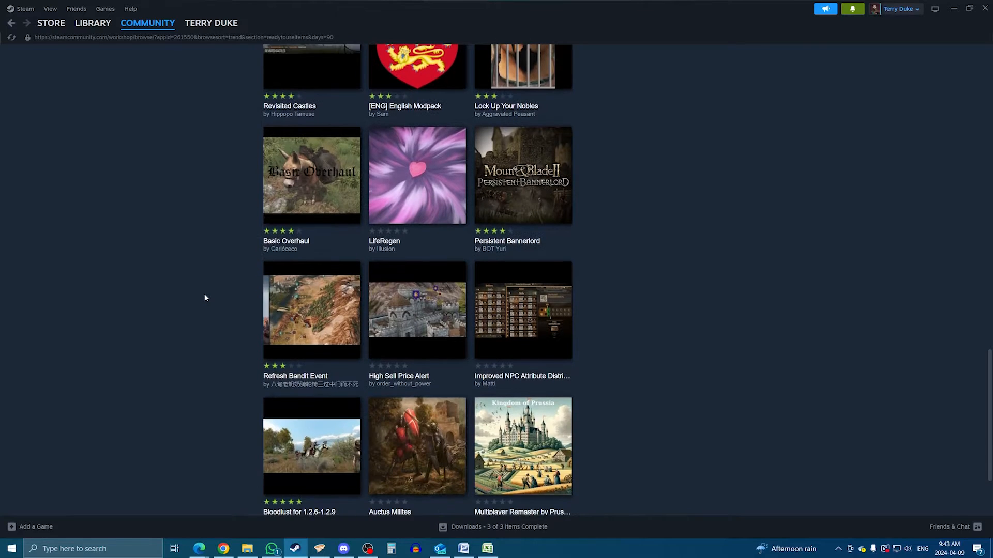
scroll(down, 3)
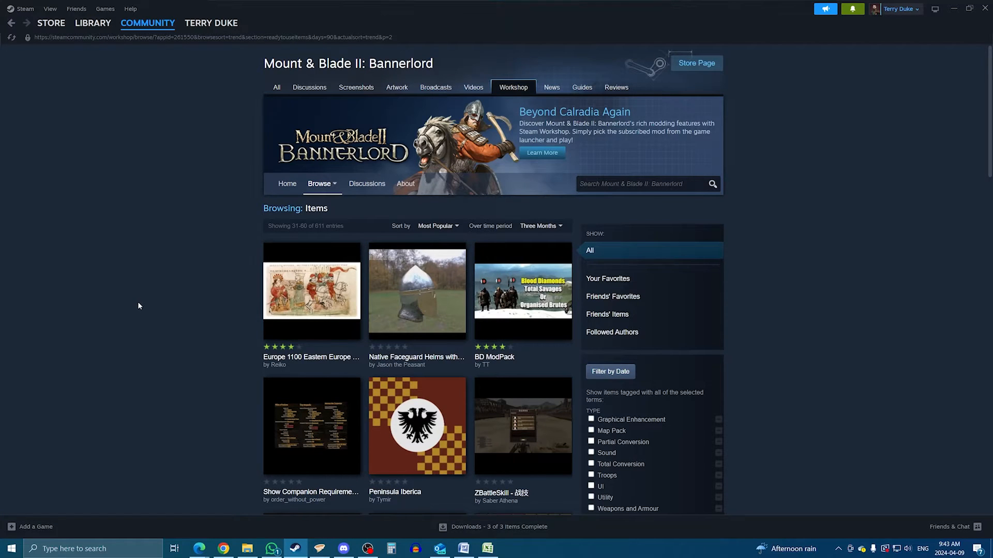
scroll(down, 3)
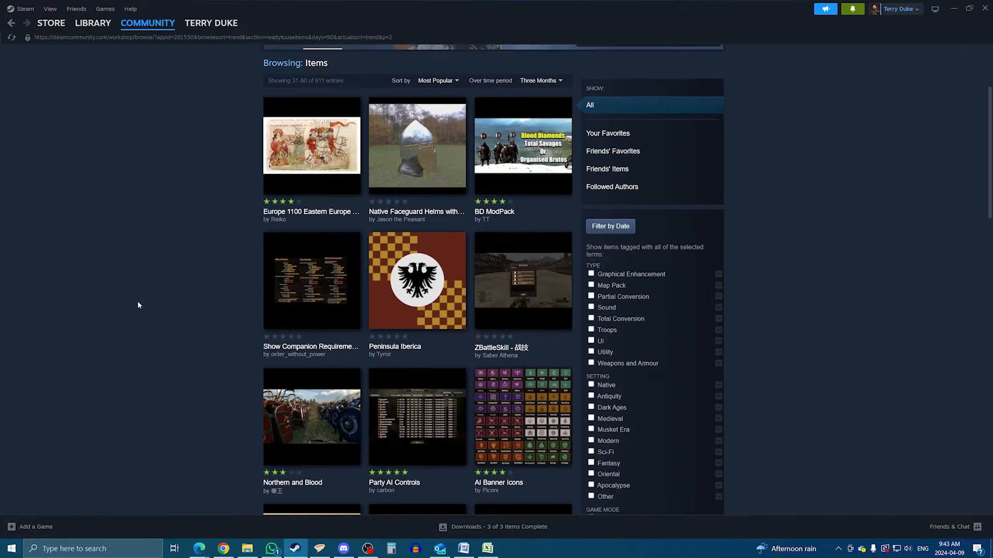
click(437, 225)
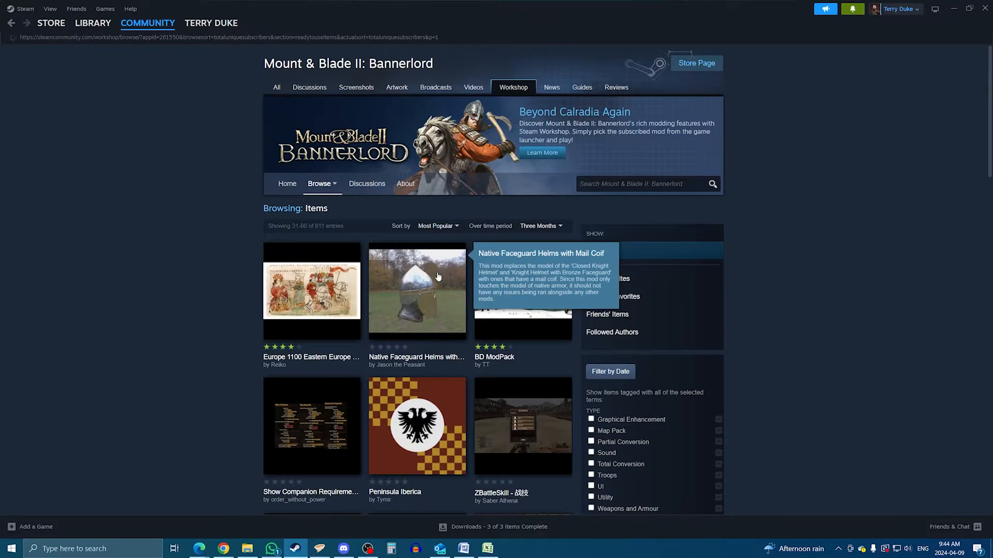
click(437, 227)
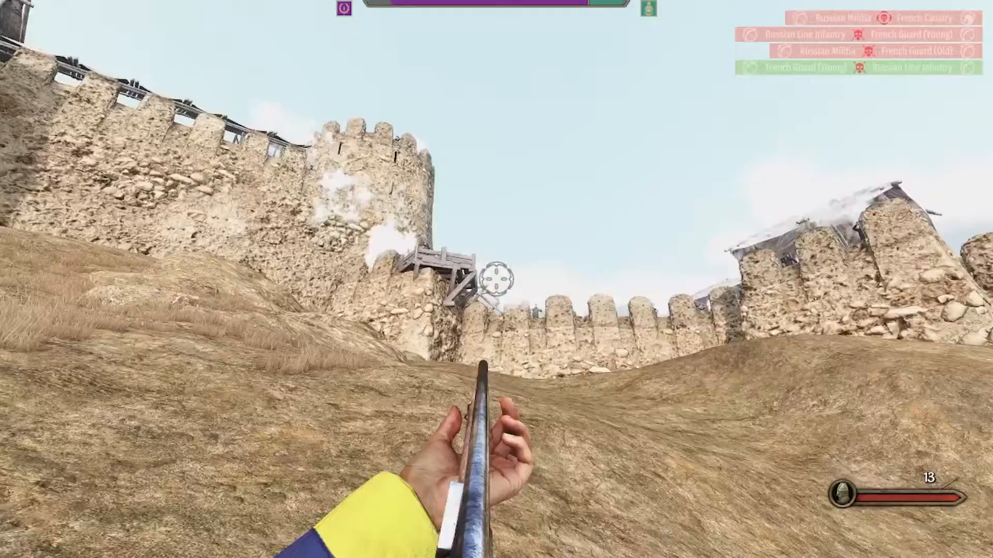
click(496, 279)
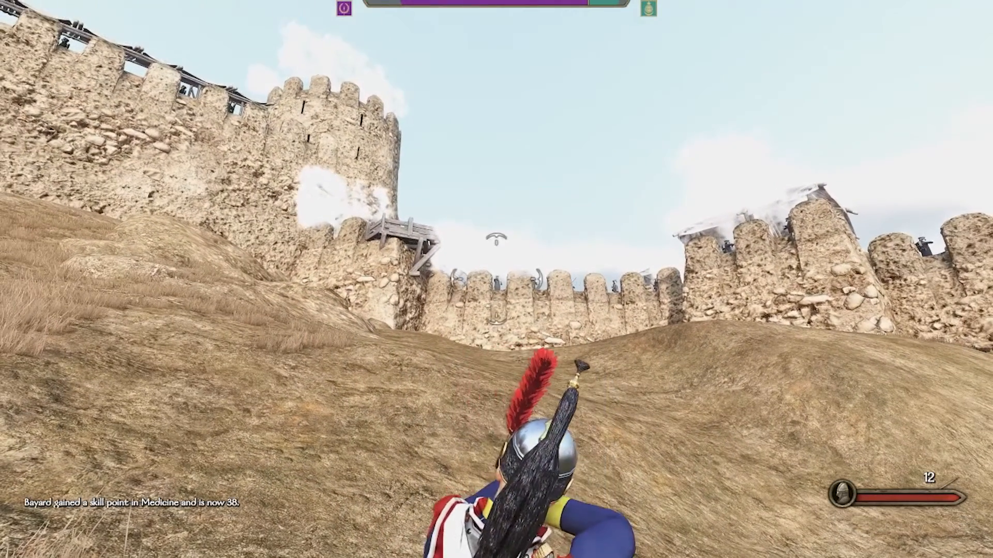
click(496, 279)
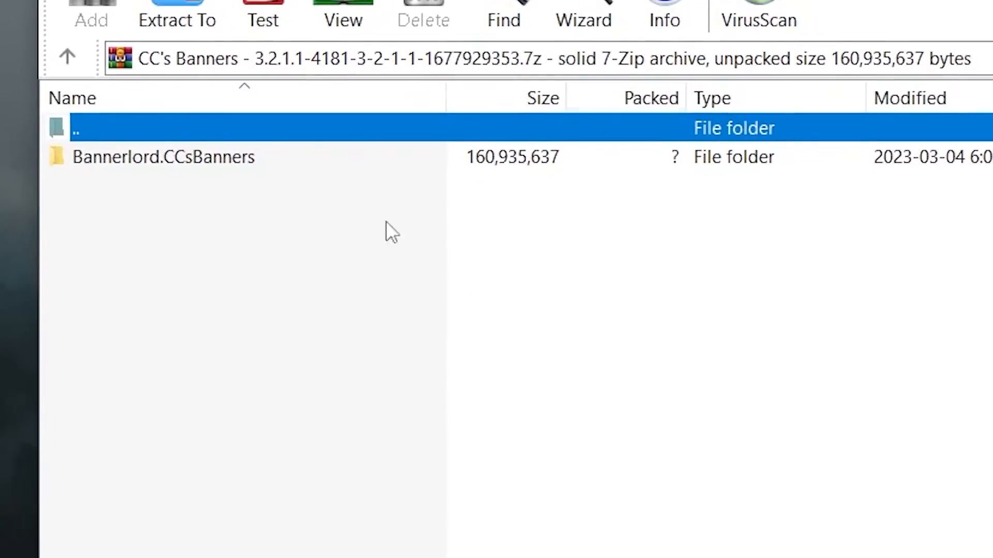
Look inside Bannerlord.CCsBanners to see AssetPackages, GUI, ModuleData and SubModule.xml
click(164, 157)
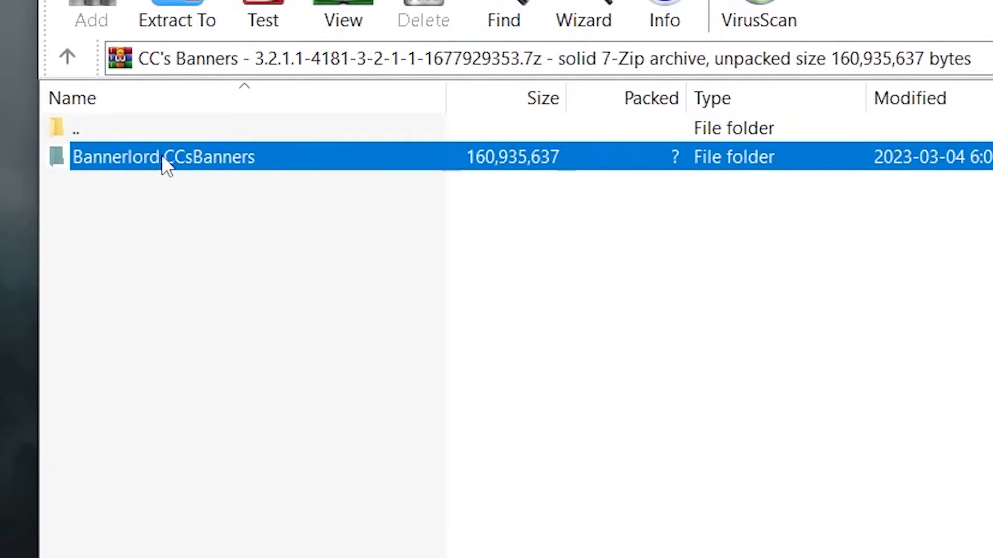
double_click(163, 158)
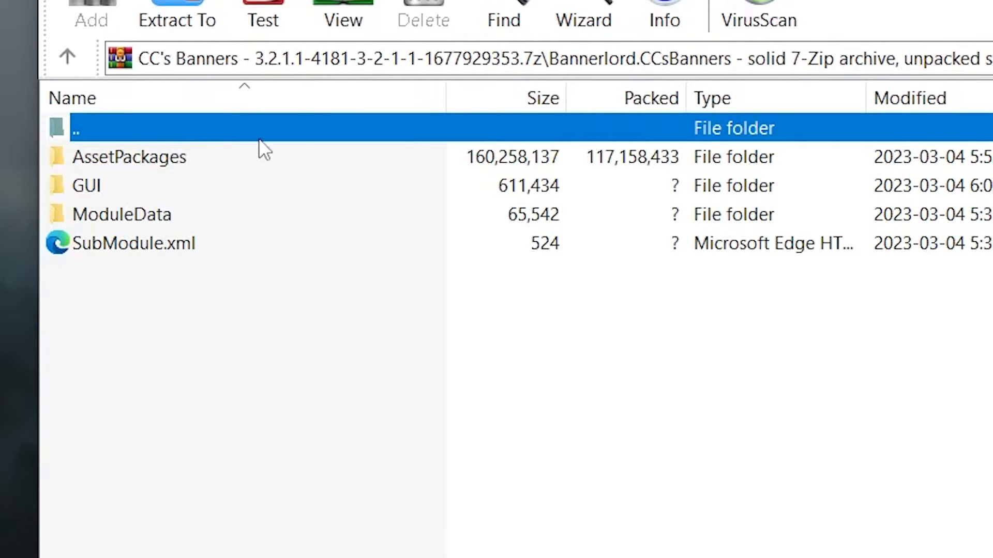
click(67, 56)
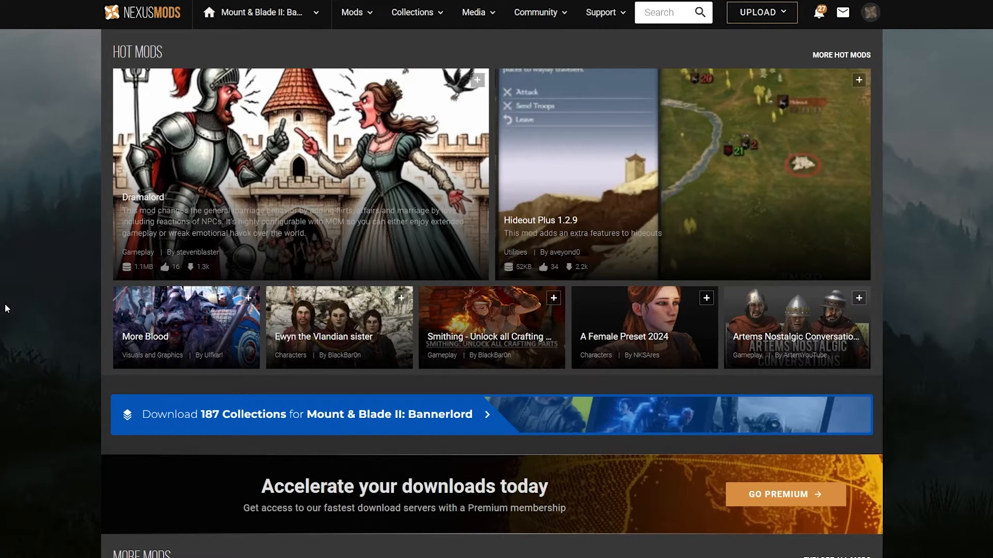
mouse_move(7, 280)
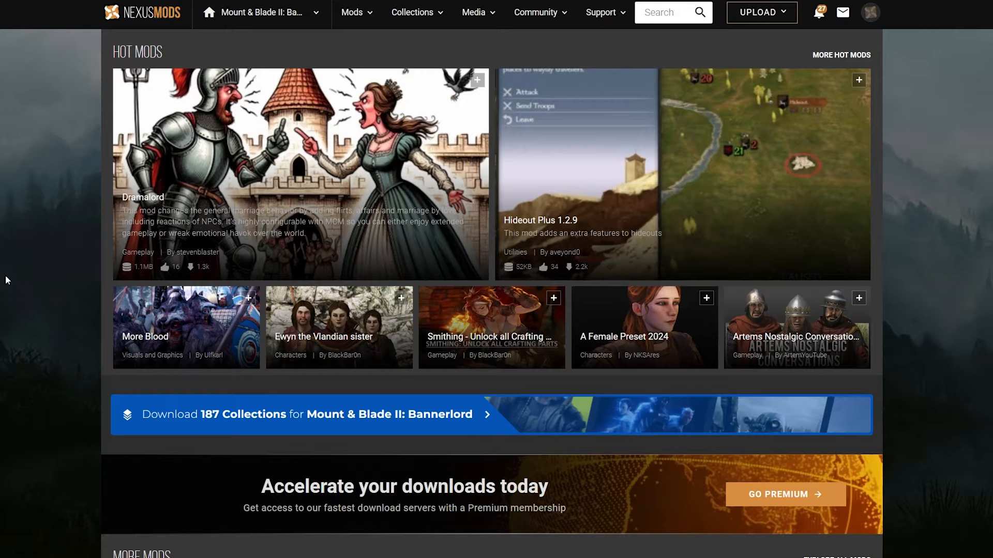
Search Nexus Mods for 'CC' and bring up the CC's Banners mod page
scroll(down, 3)
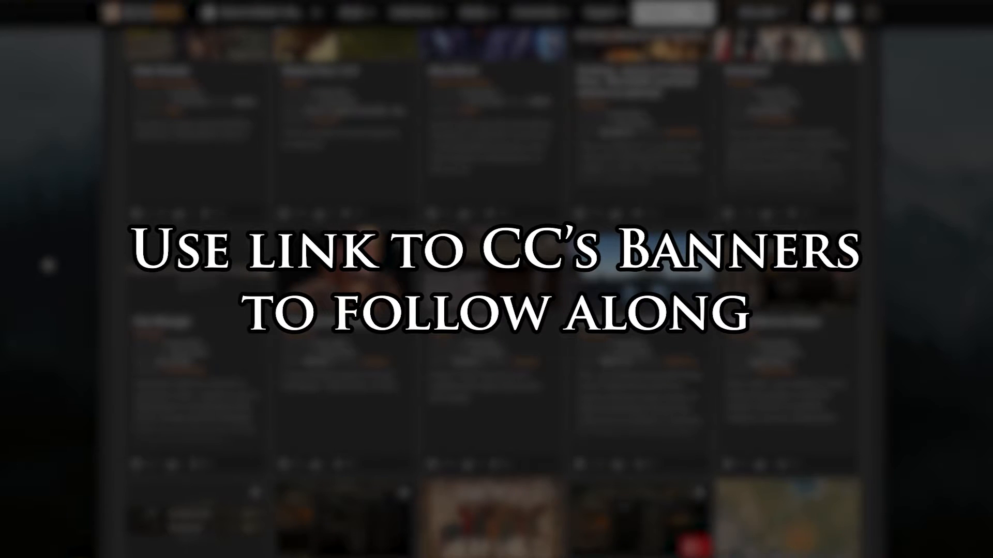
scroll(down, 3)
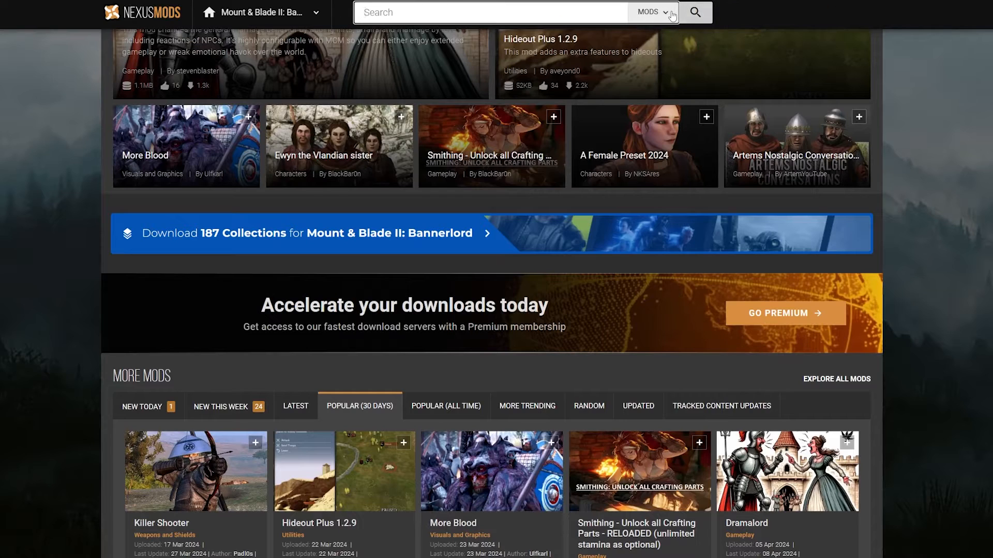
text(CC)
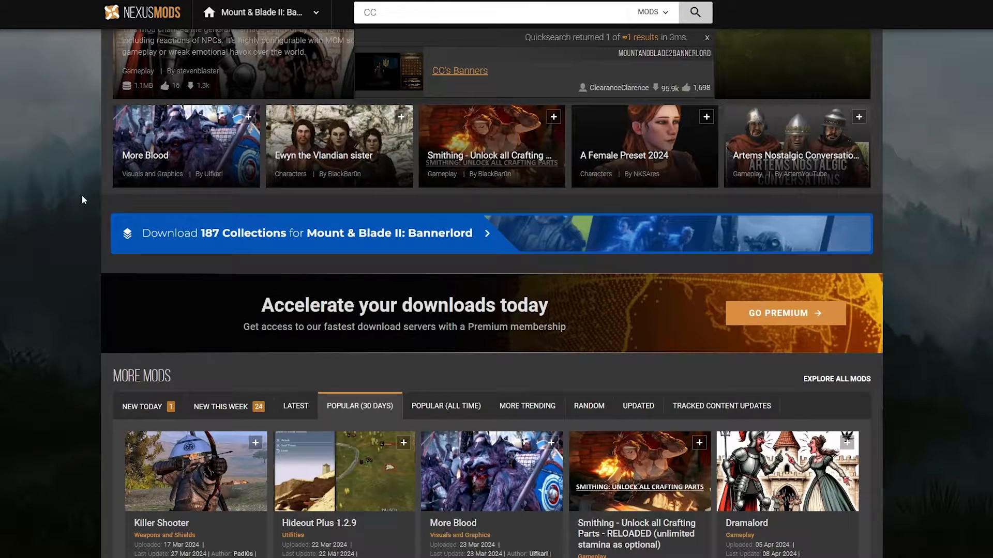
click(459, 70)
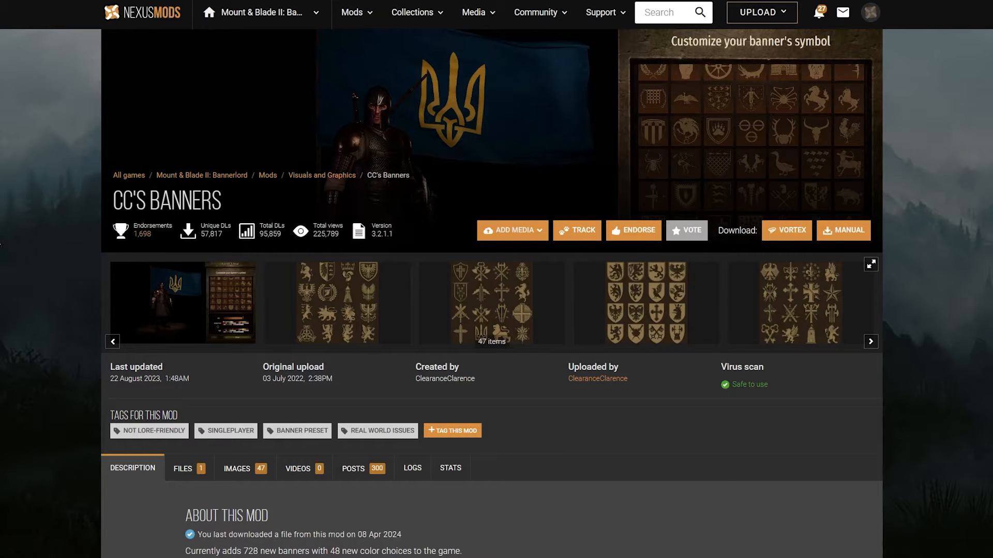
Start a manual download of the CC's Banners 3.2.1.1 main file from the Files section
scroll(down, 3)
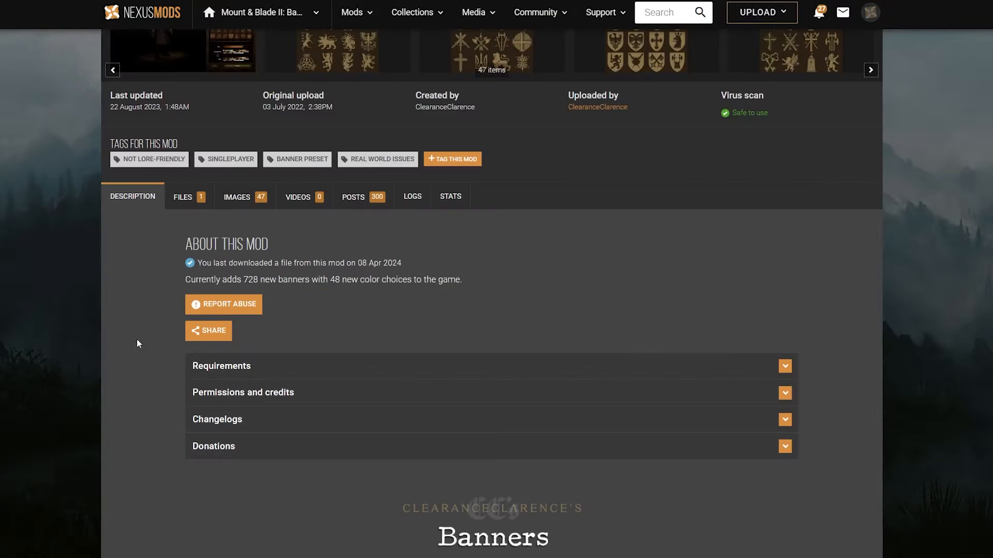
click(182, 197)
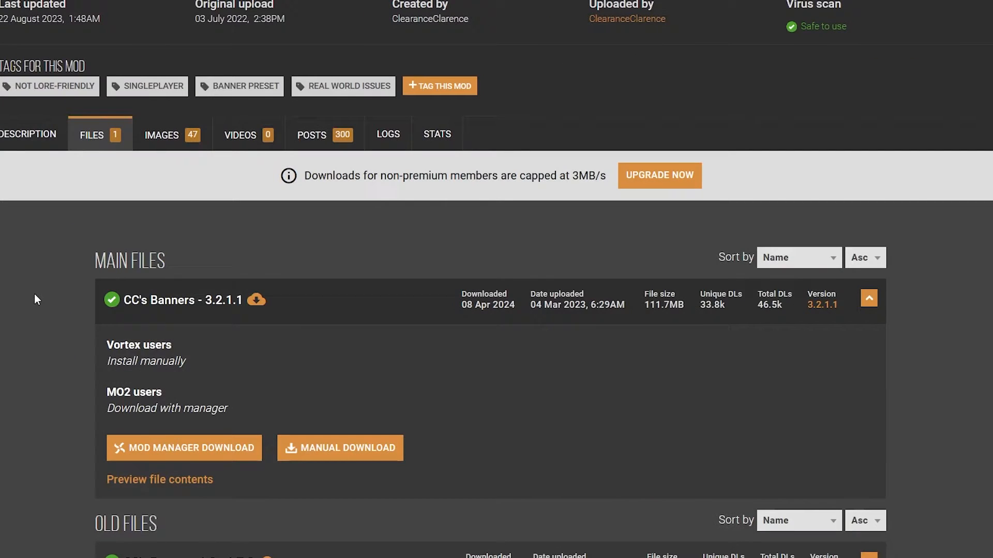
scroll(down, 3)
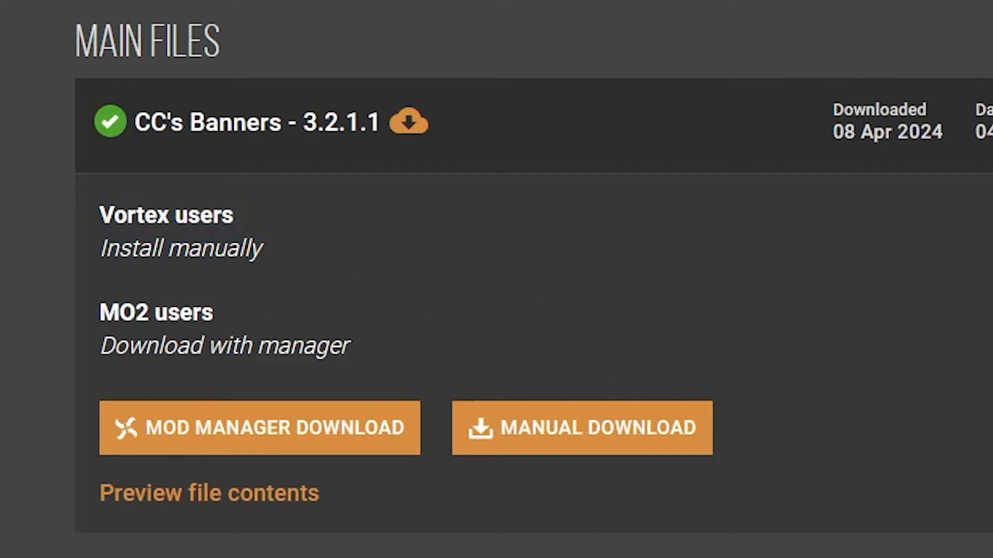
click(580, 427)
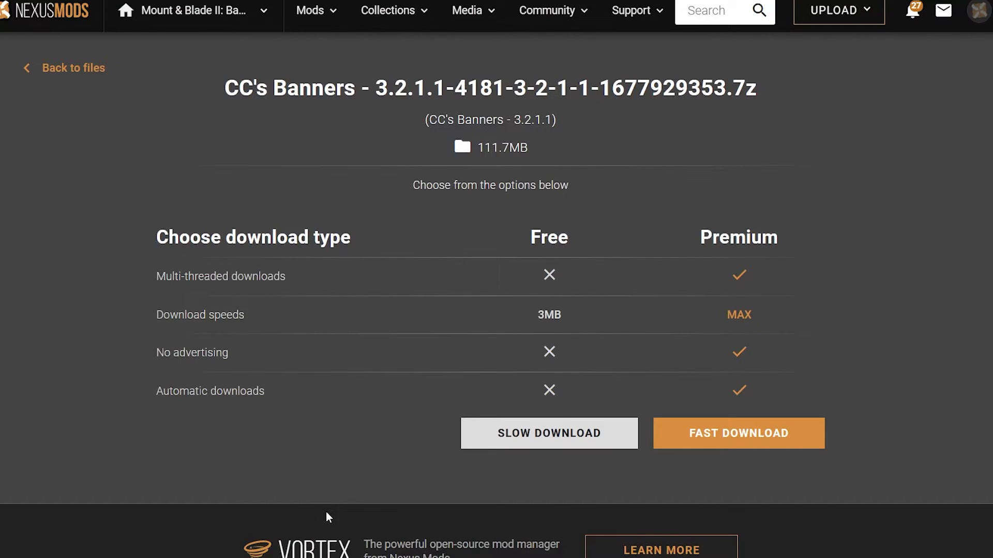
mouse_move(643, 472)
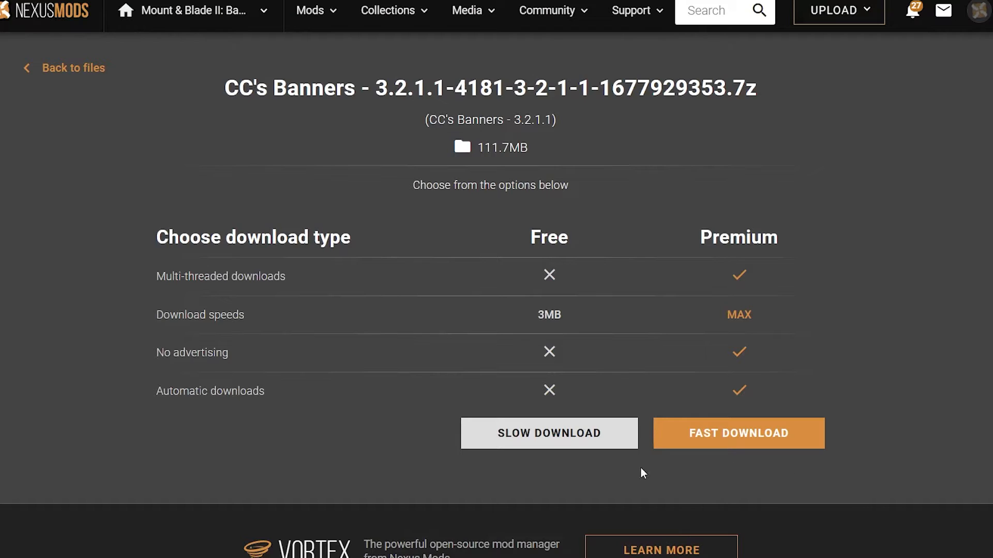
mouse_move(554, 449)
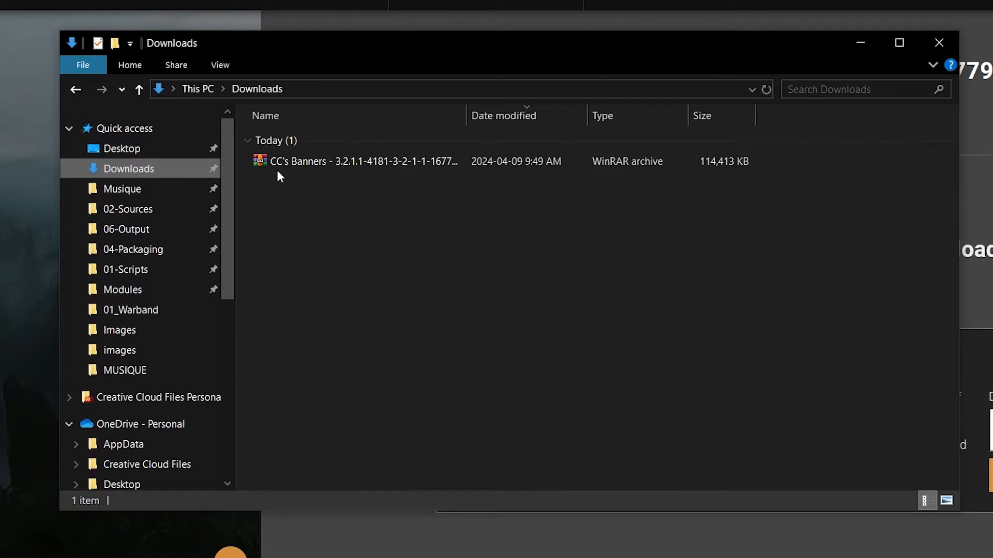
Open the downloaded CC's Banners .7z archive from Downloads in WinRAR
click(363, 161)
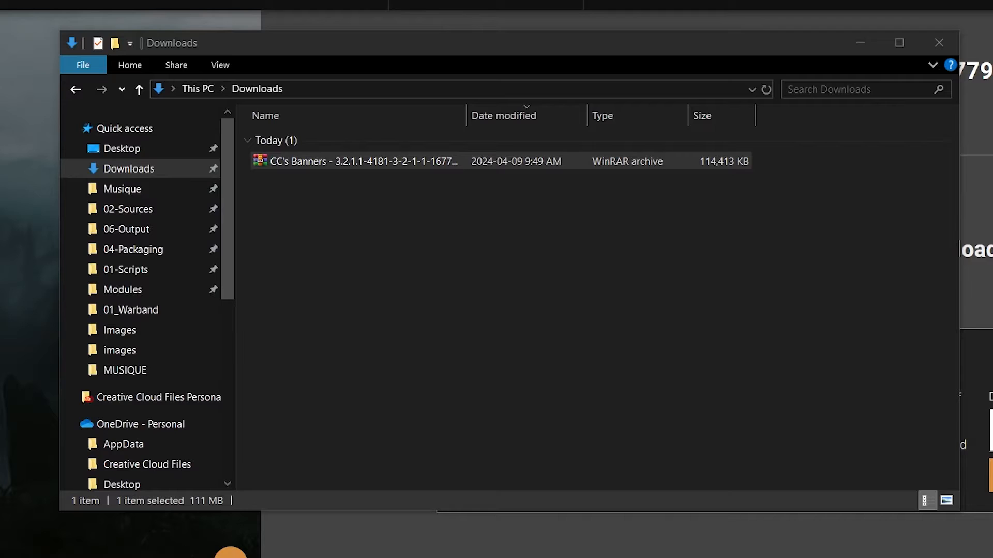
double_click(361, 161)
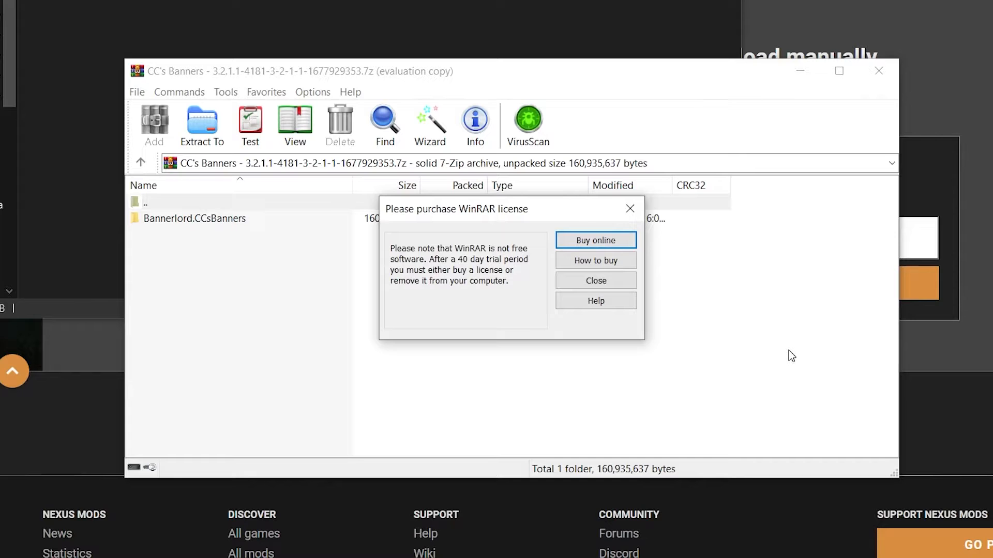
mouse_move(630, 210)
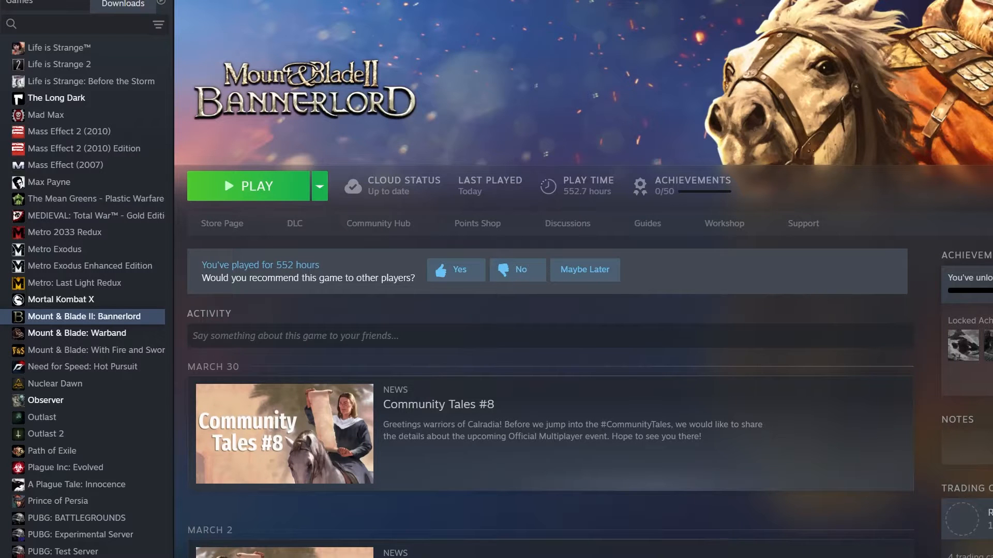
Browse Bannerlord's installation folder via Properties > Installed Files
right_click(84, 316)
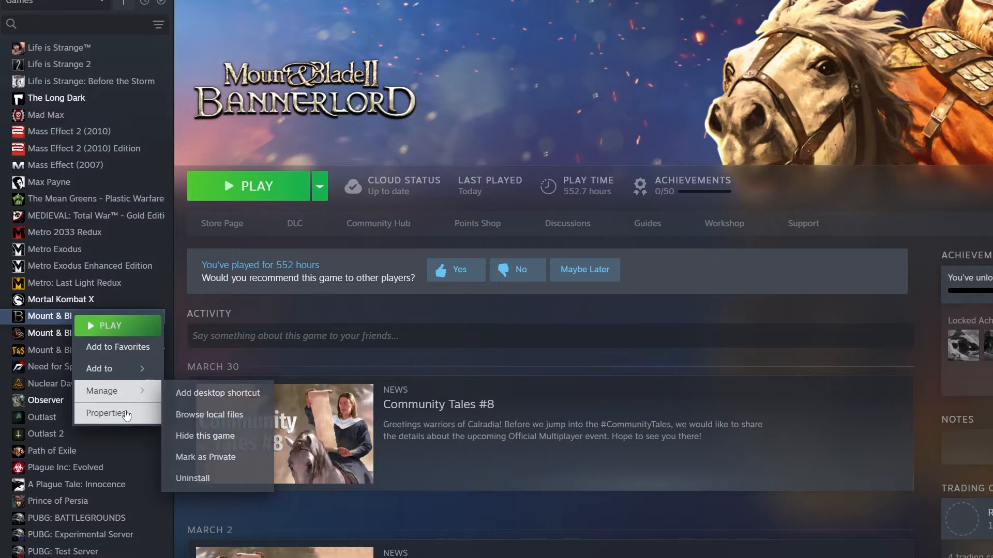
click(111, 412)
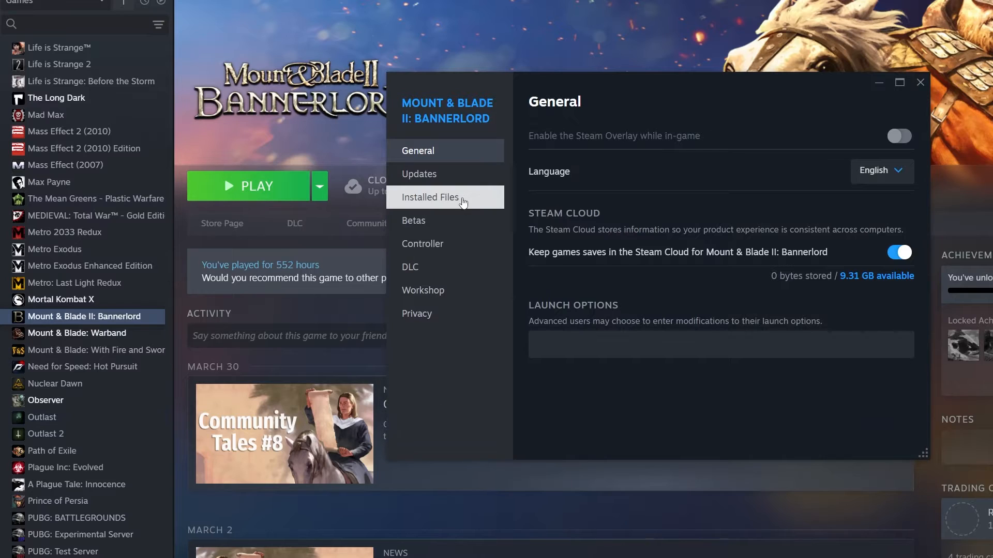
click(430, 196)
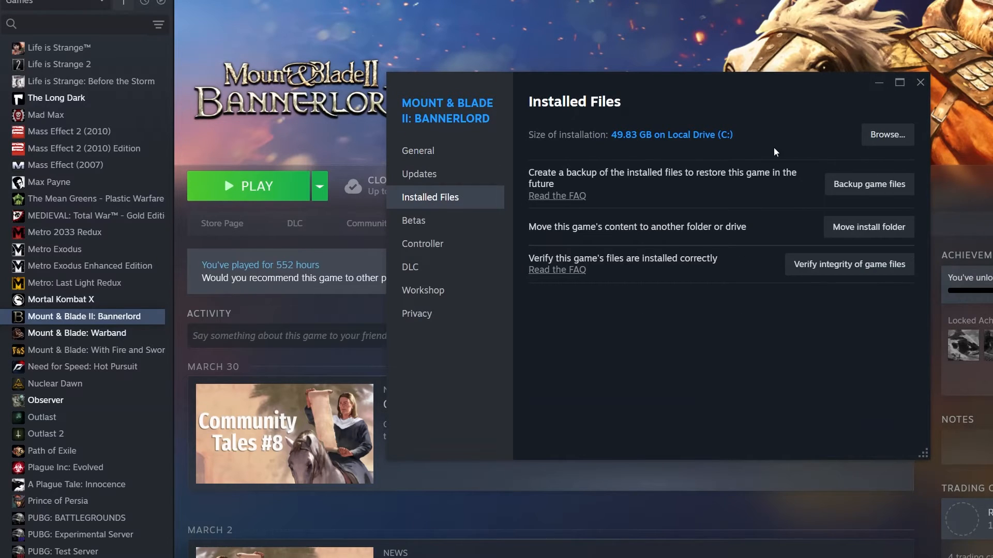
click(886, 135)
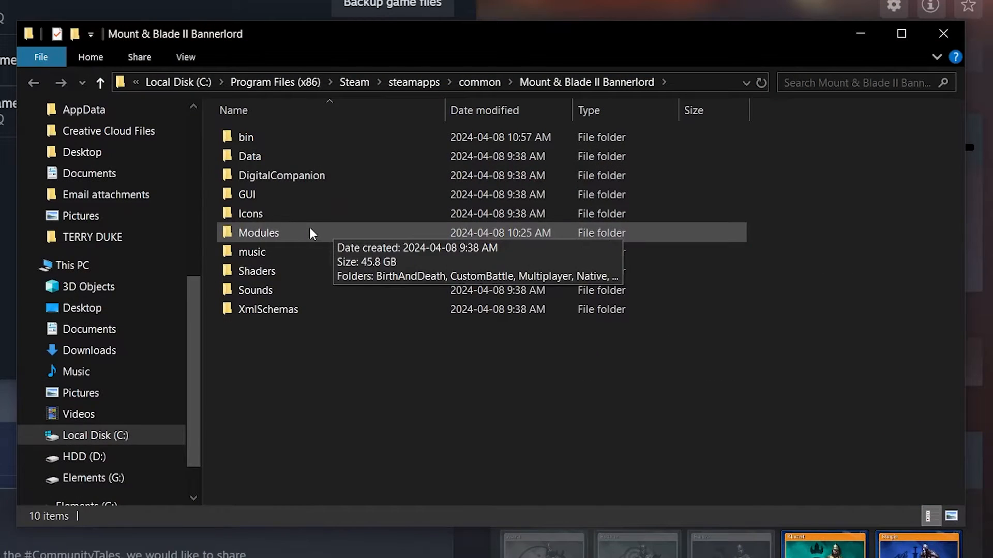
Drag Bannerlord.CCsBanners from WinRAR into the game's Modules folder
double_click(259, 232)
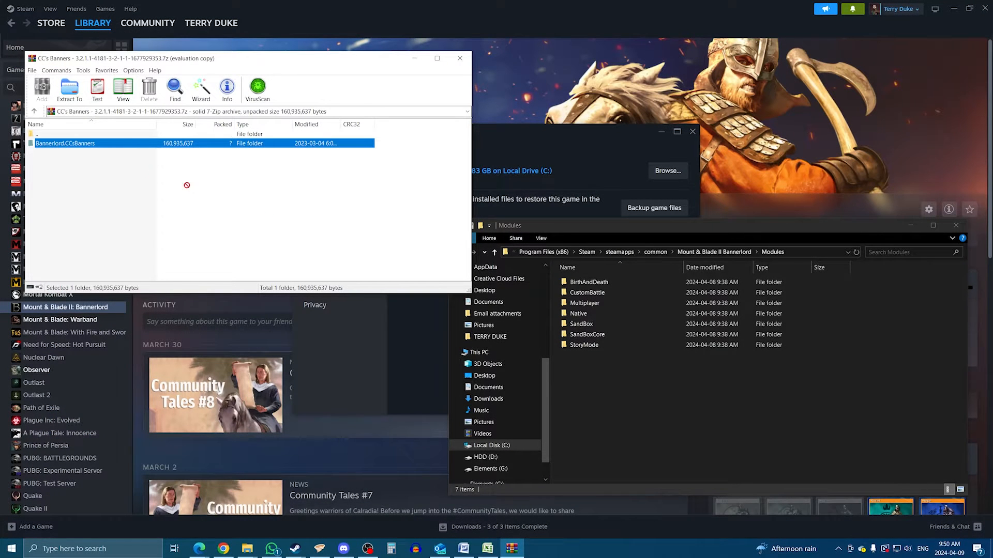
click(69, 89)
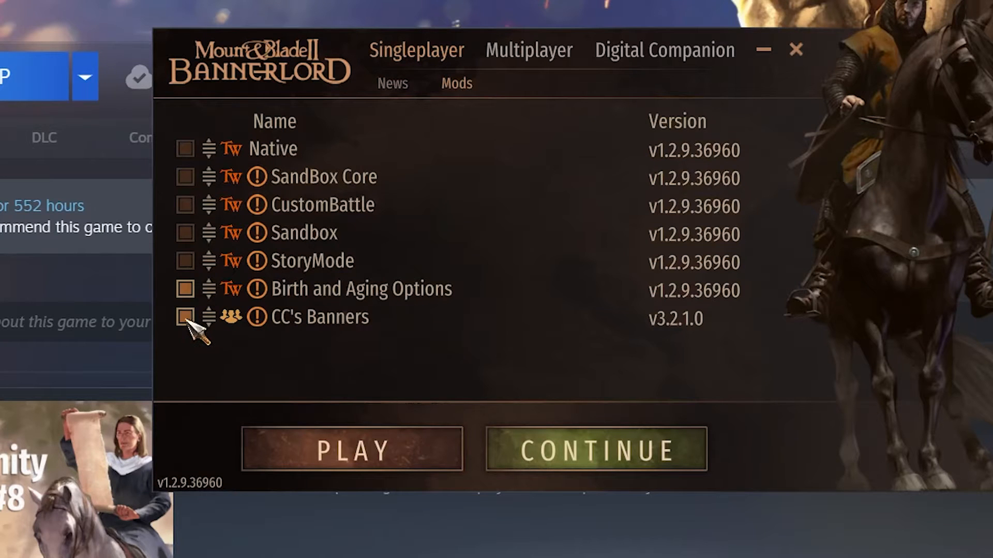
Enable CC's Banners in the launcher and pick a new sigil in the Banner Editor
click(352, 450)
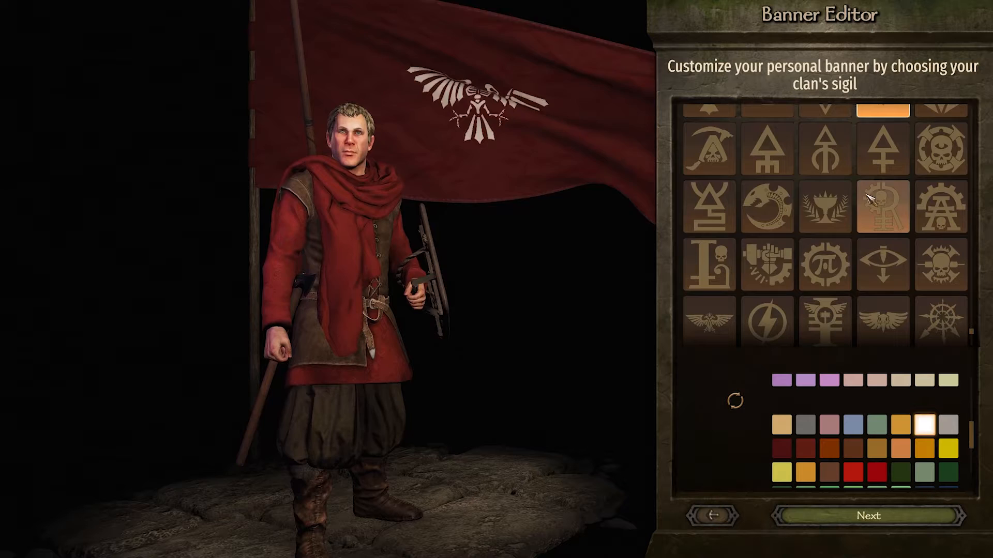
click(941, 266)
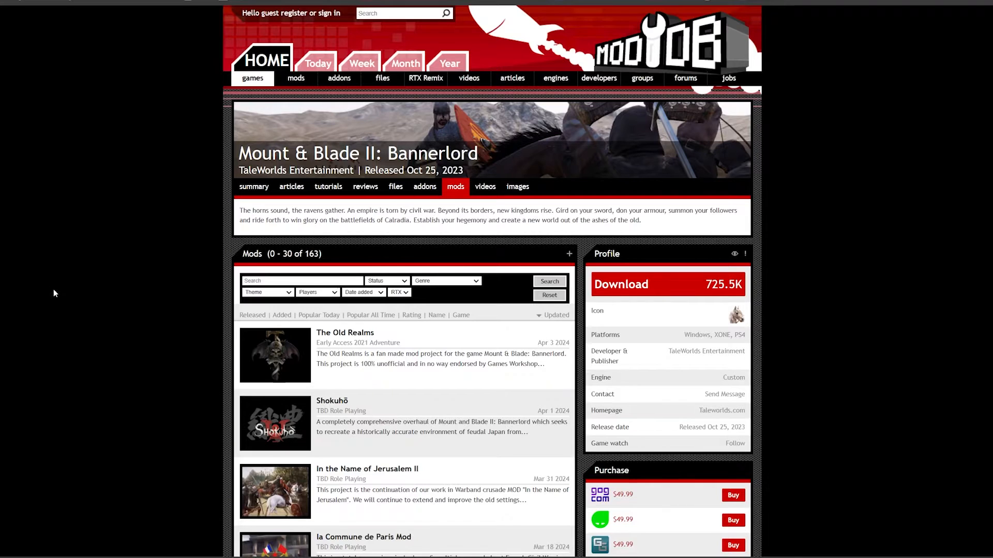
Start downloading Realm of Thrones 5.3 from its ModDB files list
scroll(down, 3)
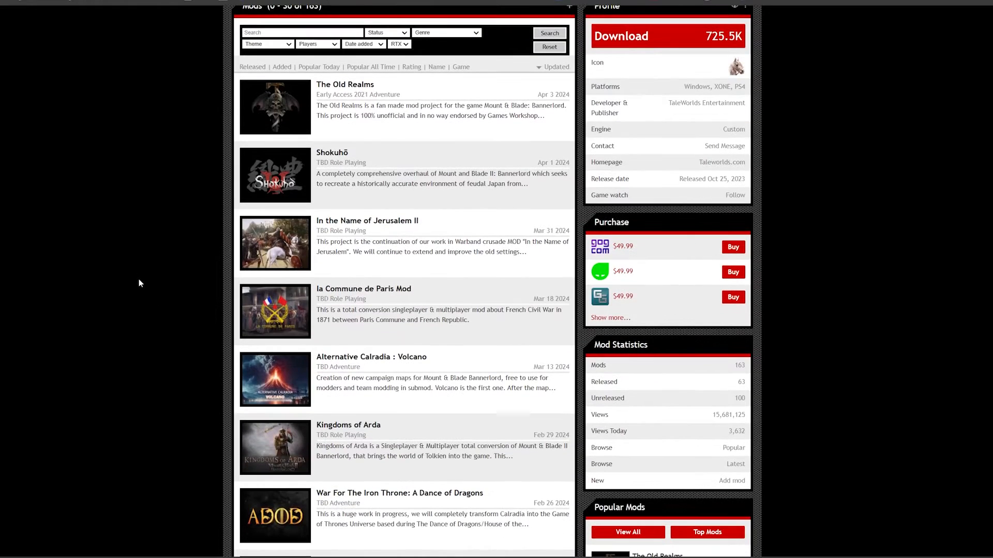
mouse_move(135, 293)
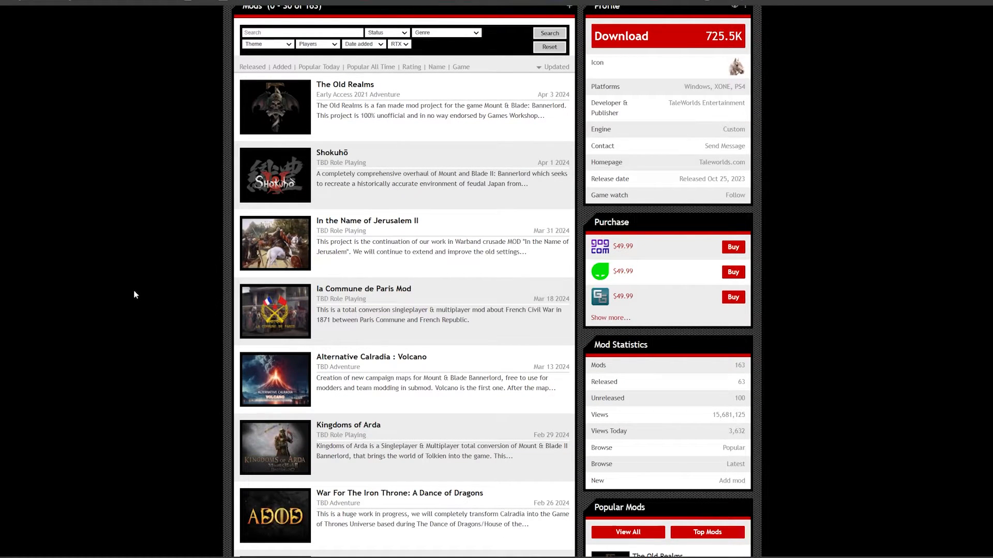
mouse_move(133, 289)
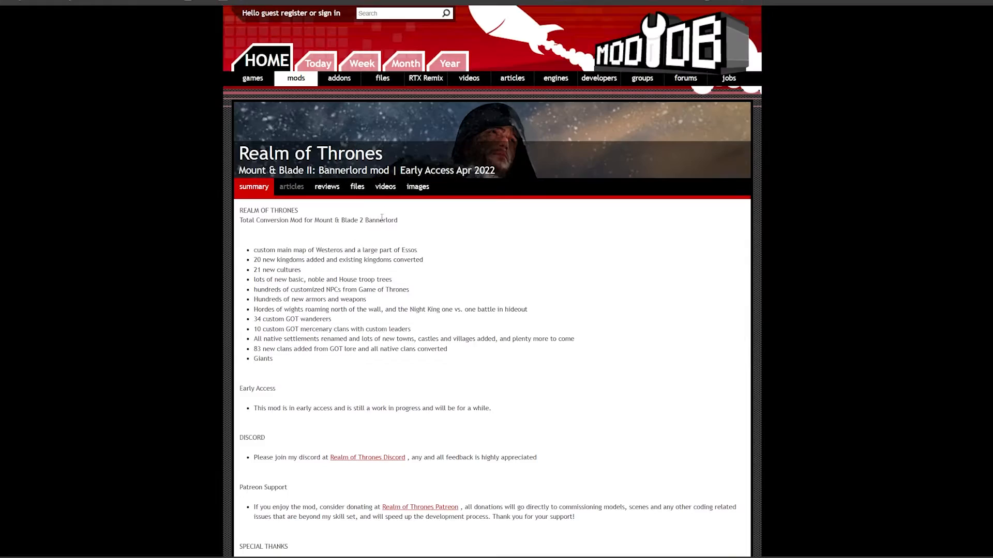
click(357, 186)
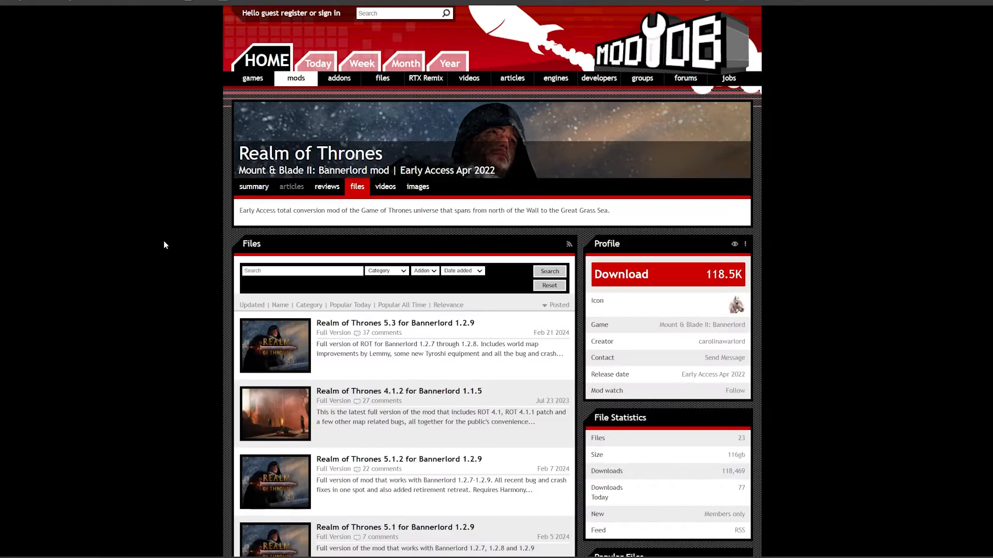
click(394, 323)
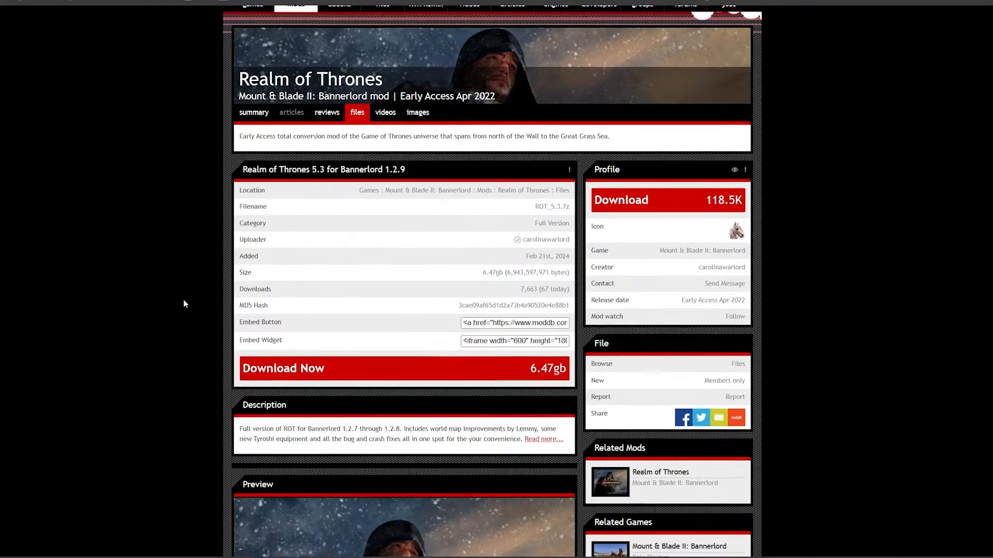
click(283, 368)
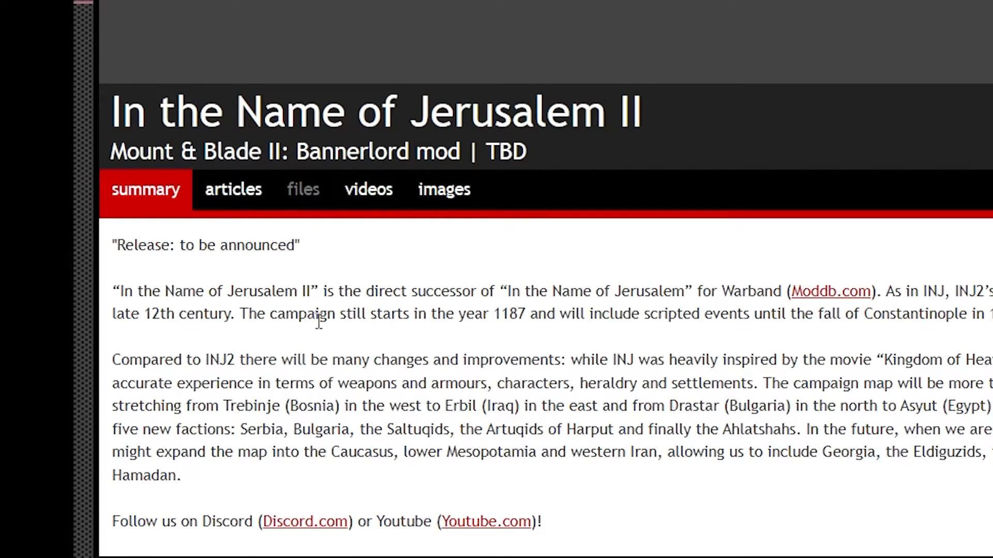
mouse_move(361, 323)
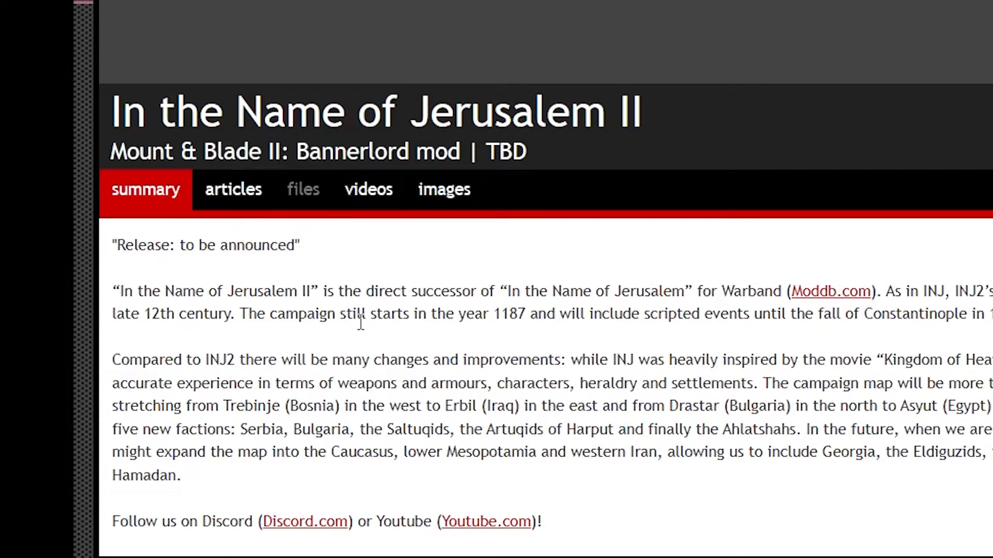
Look over the Realm of Thrones mod page summary and media on ModDB
click(236, 7)
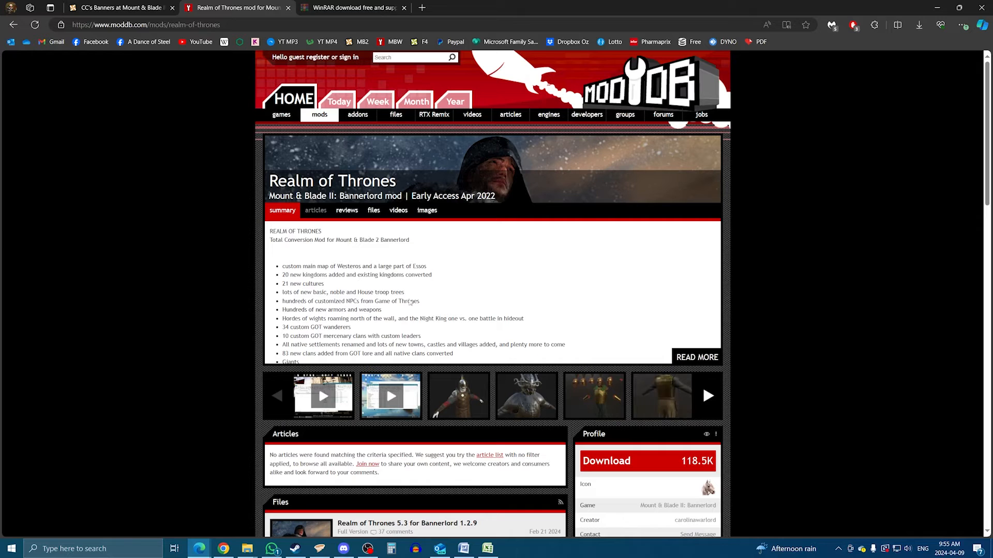
scroll(down, 3)
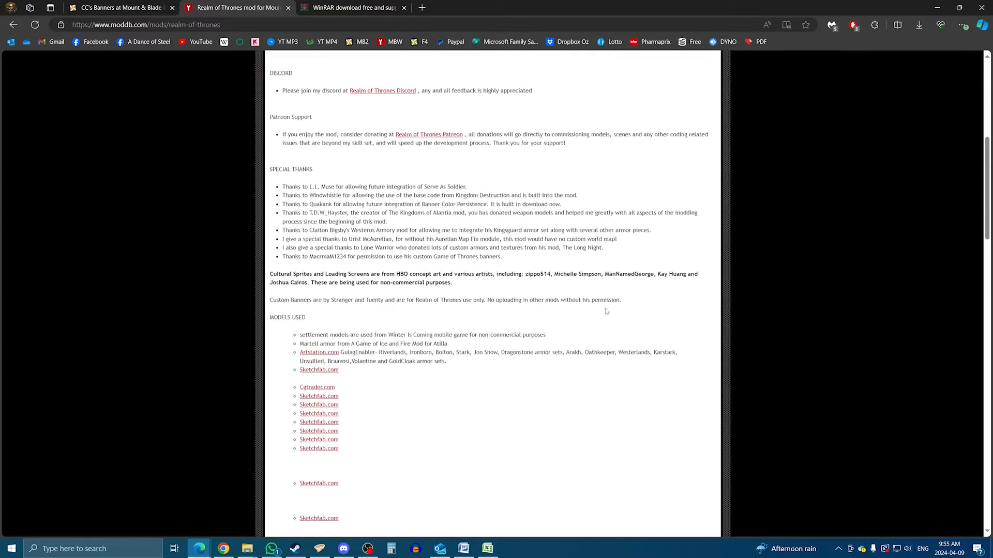
scroll(down, 3)
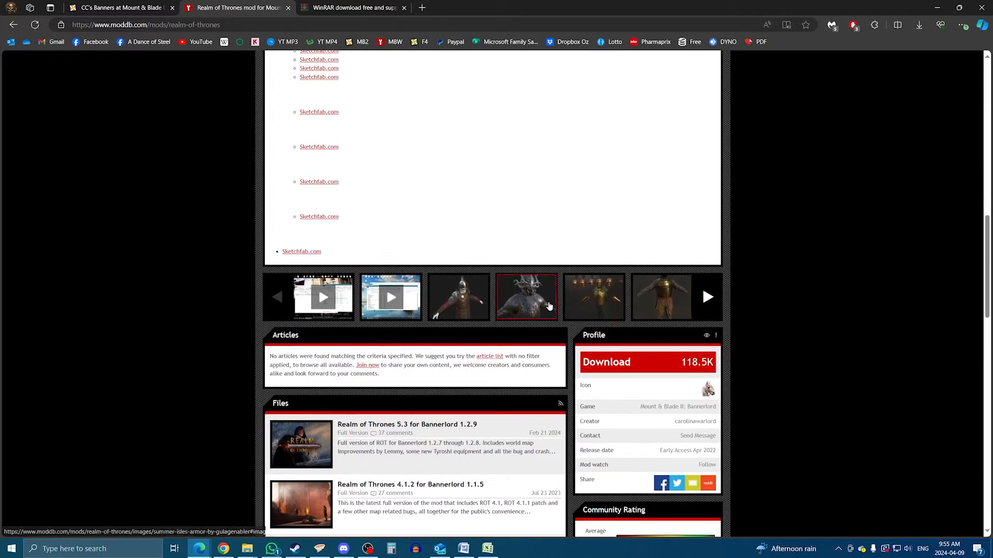
click(707, 296)
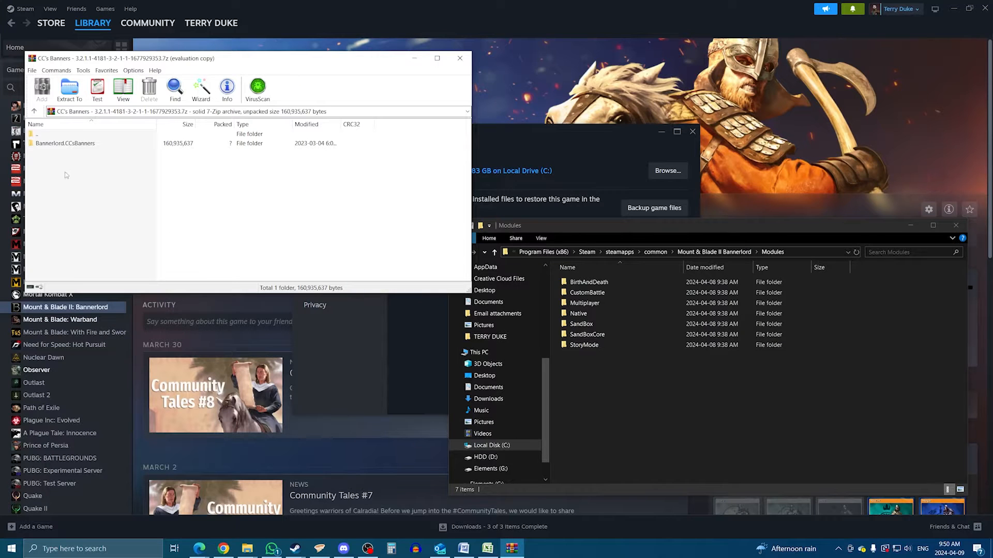
Drag the Bannerlord.CCsBanners folder from the WinRAR archive into Bannerlord's Modules folder
click(65, 143)
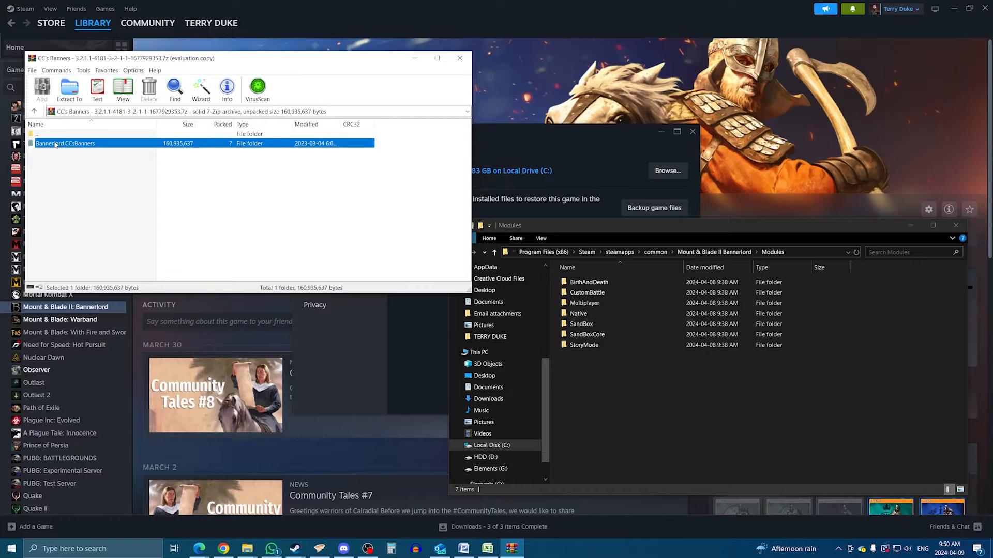
click(69, 89)
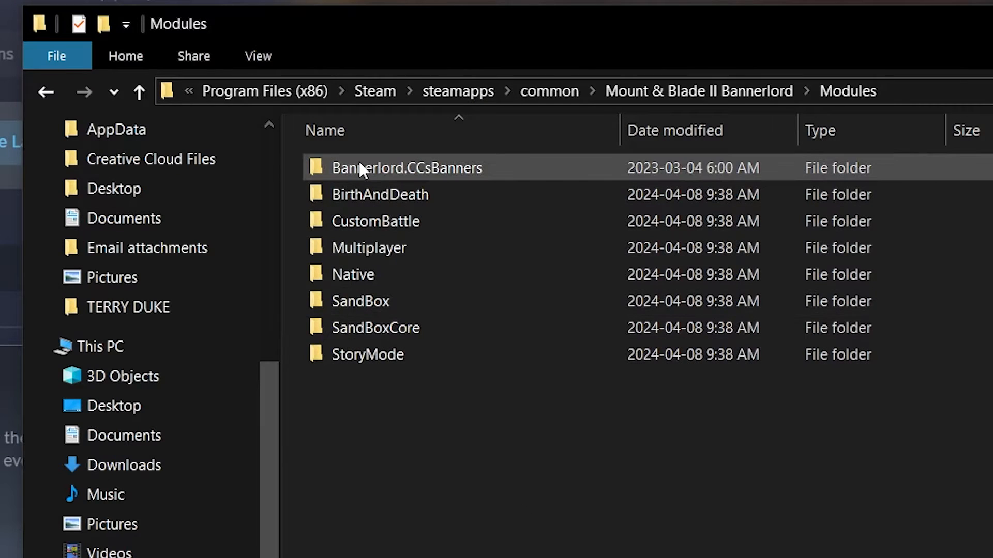
click(407, 168)
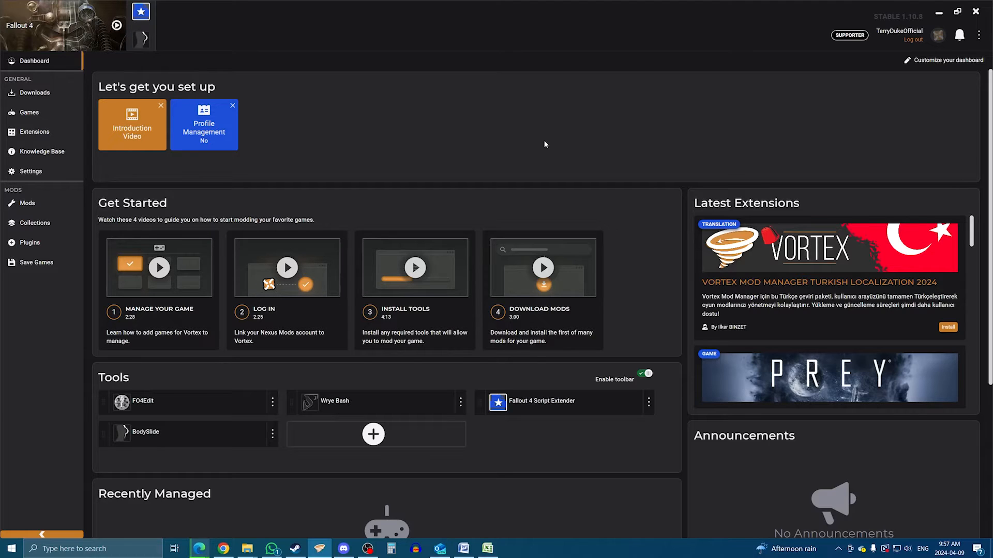
mouse_move(301, 148)
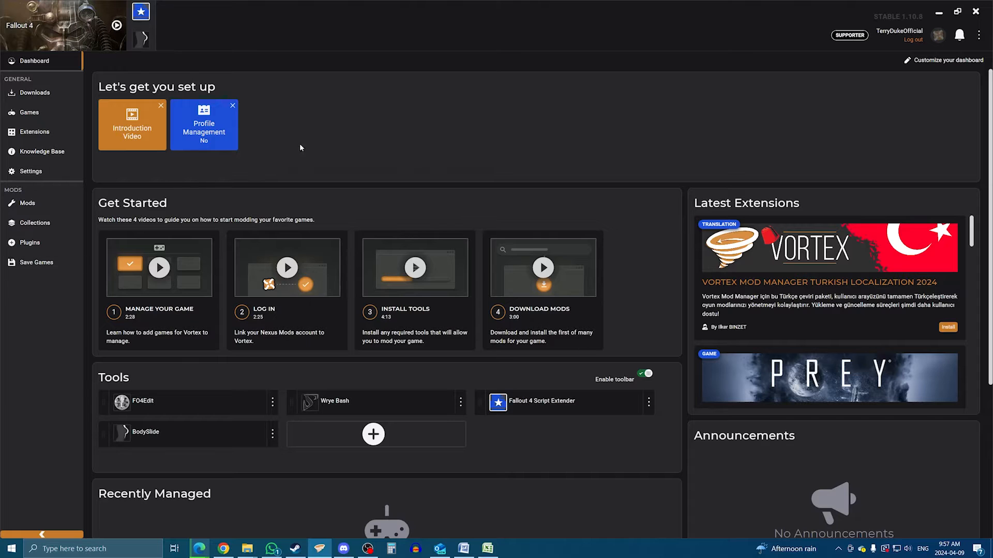
mouse_move(386, 207)
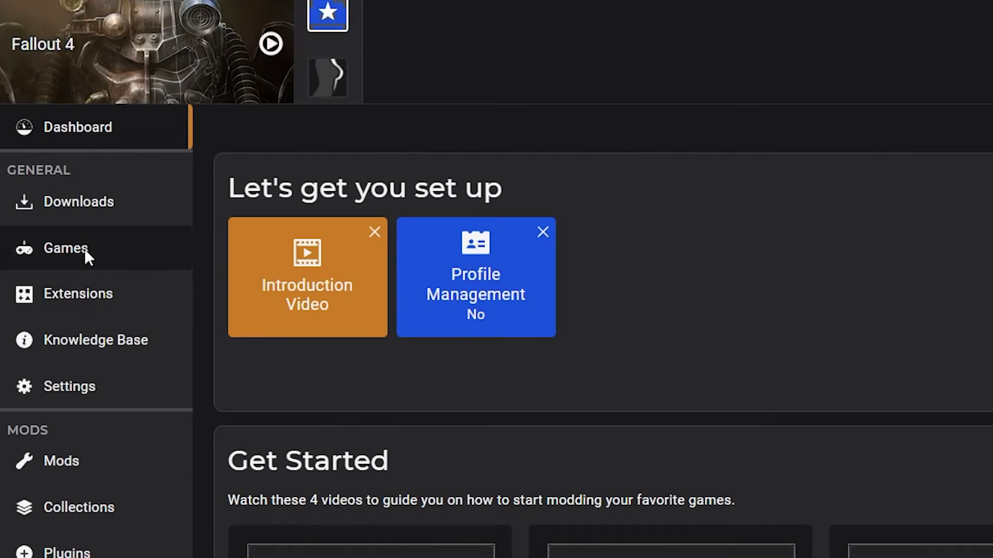
Search Vortex's Games list for 'banner' and choose Manage on Mount & Blade II: Bannerlord
click(65, 247)
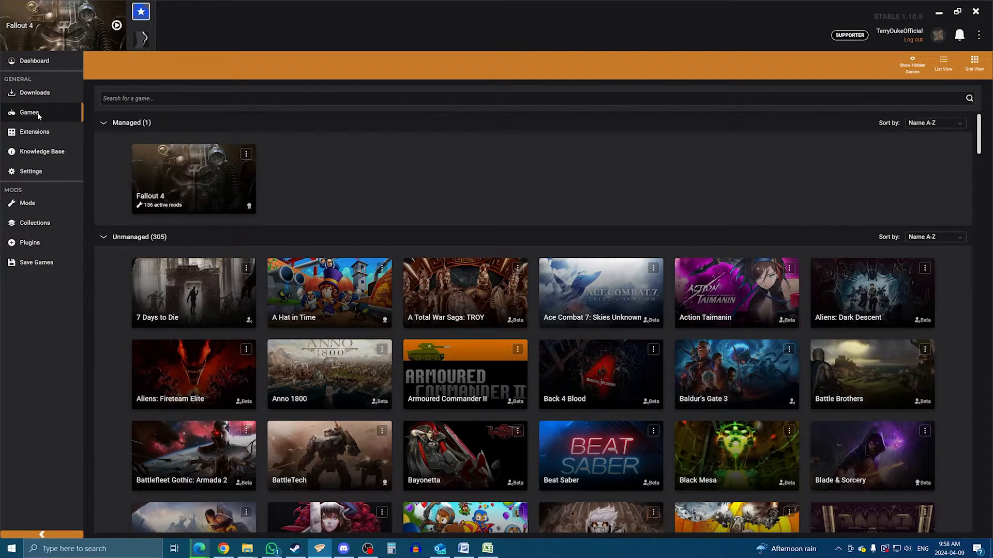
scroll(down, 3)
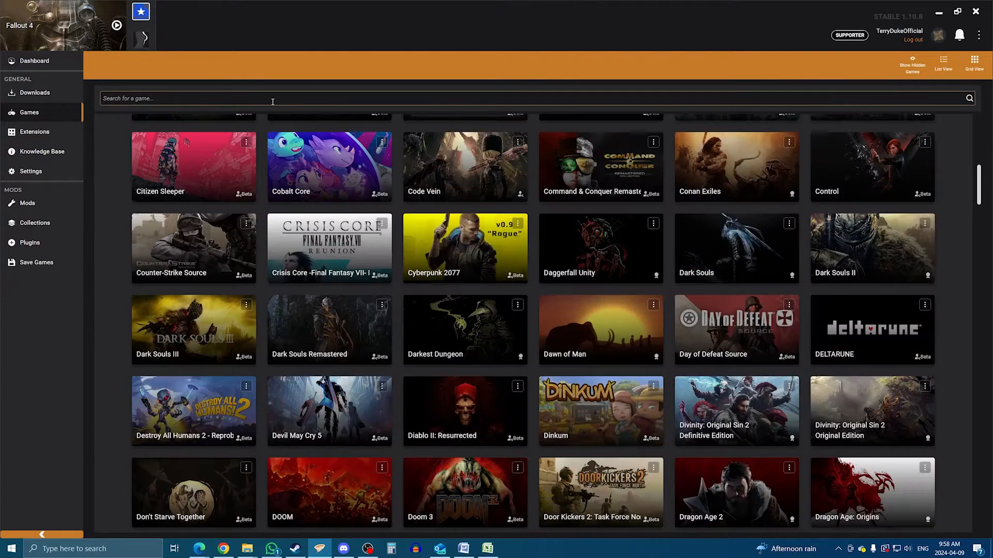
text(banner)
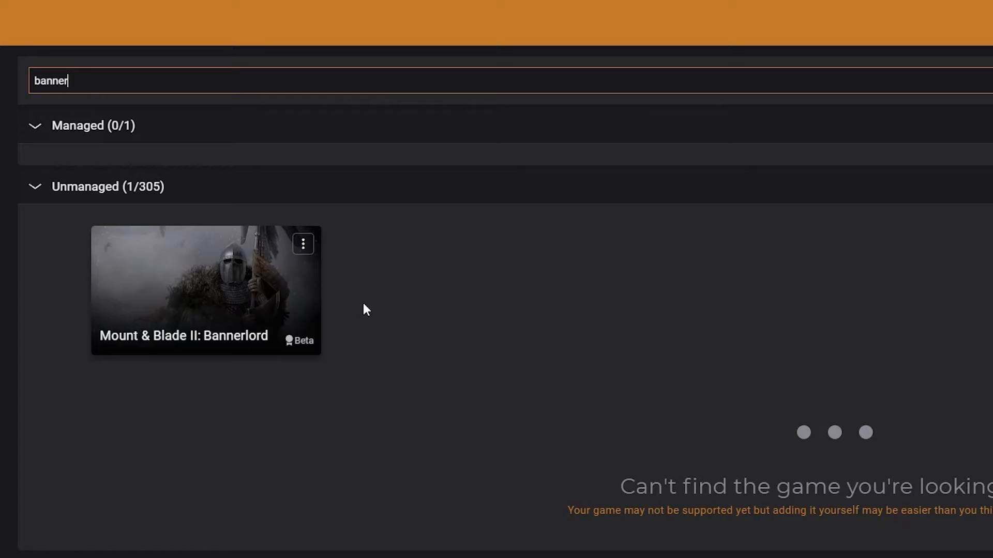
mouse_move(206, 292)
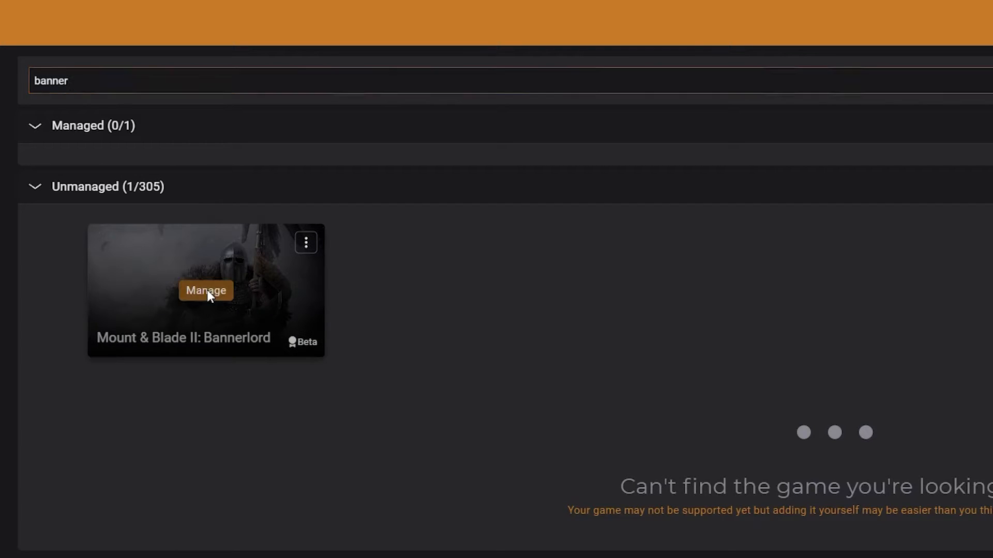
click(206, 291)
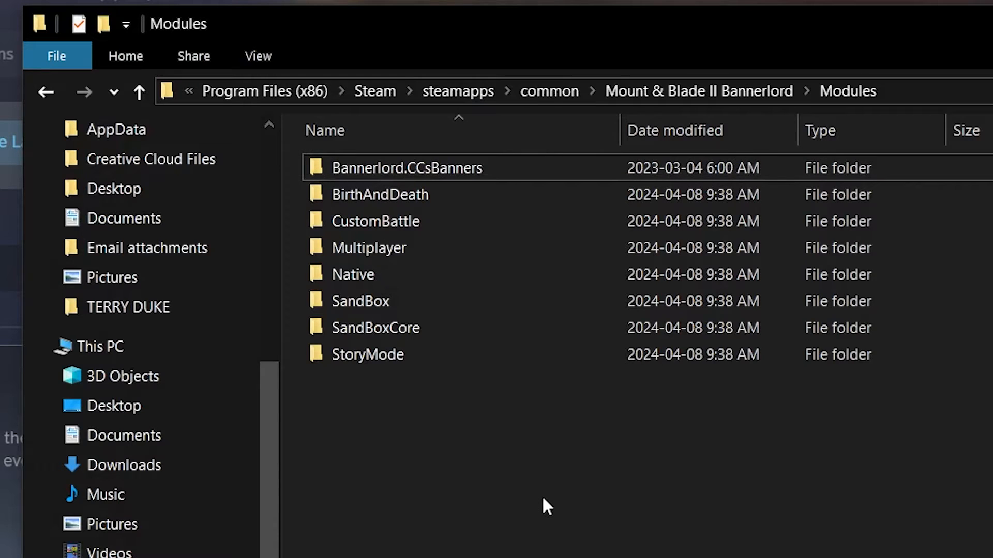
click(407, 168)
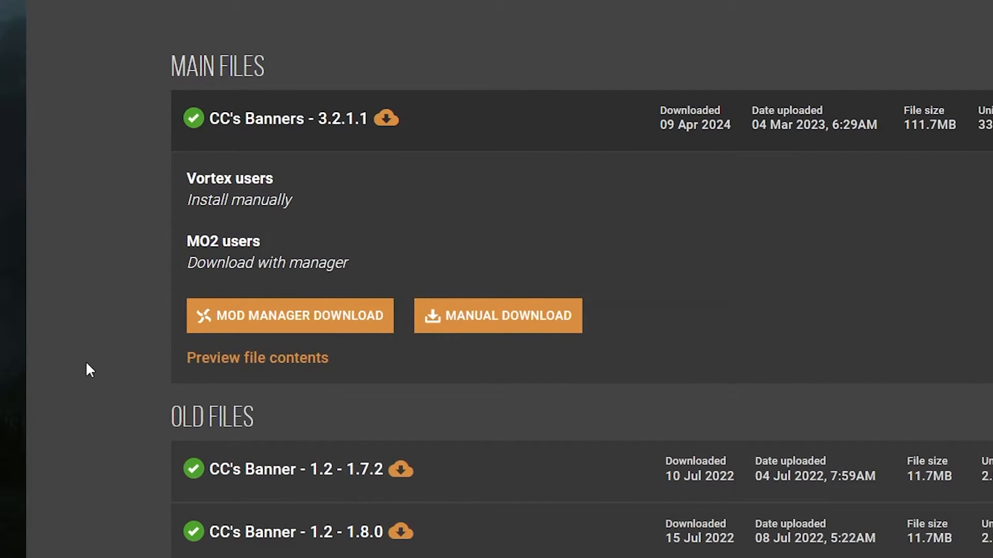
Show the Files list for CC's Banners on Nexus Mods with the main file expanded
click(497, 317)
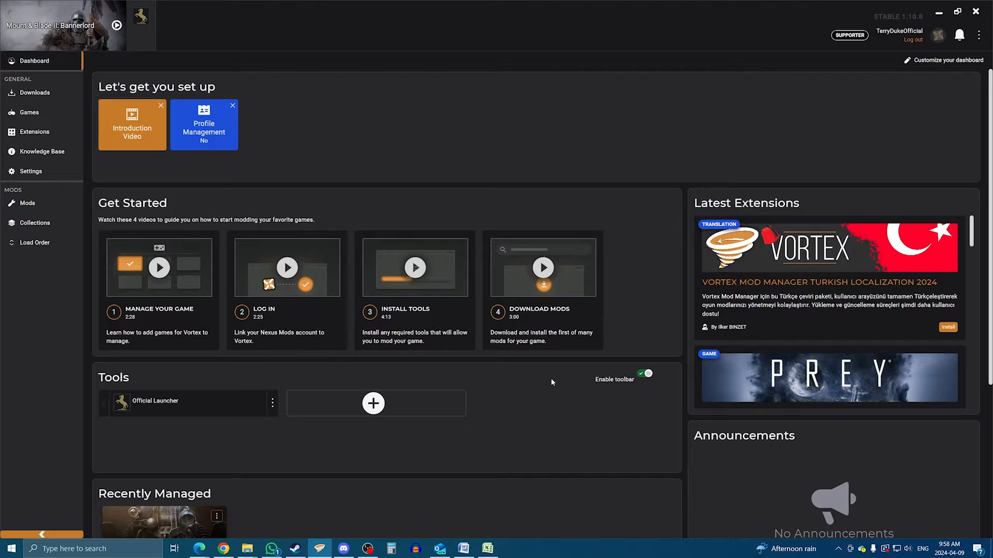
click(35, 92)
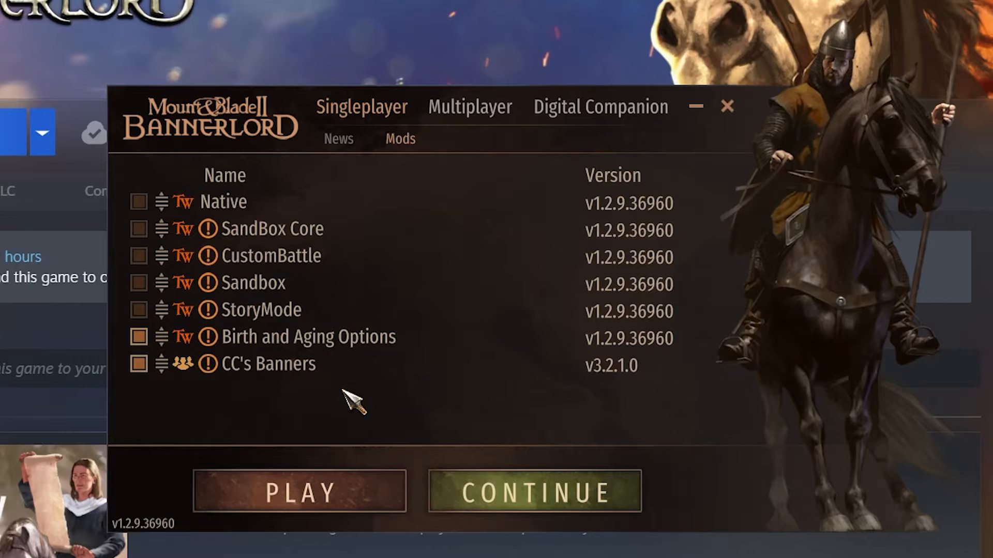
mouse_move(260, 390)
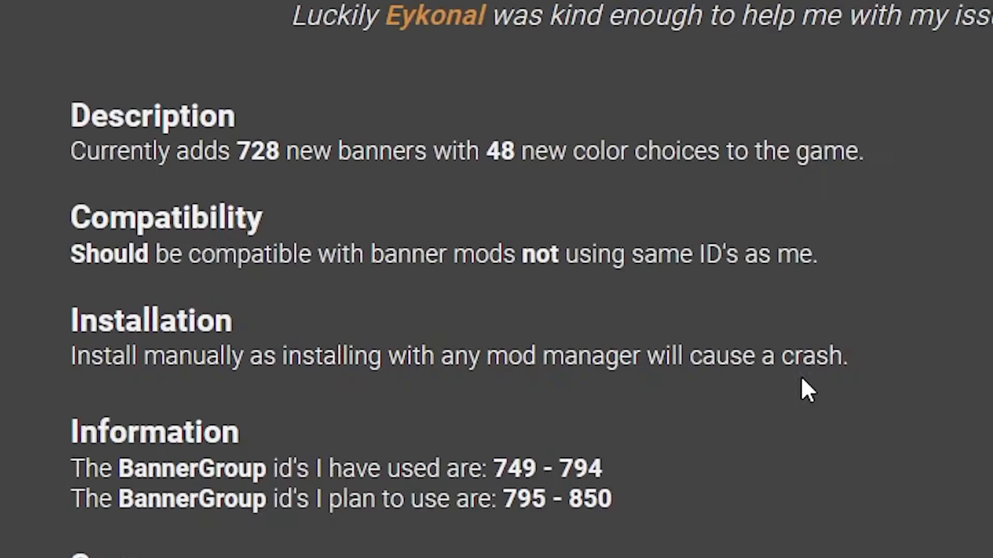
Highlight the Installation note on the CC's Banners description warning against mod managers
drag(71, 320, 847, 370)
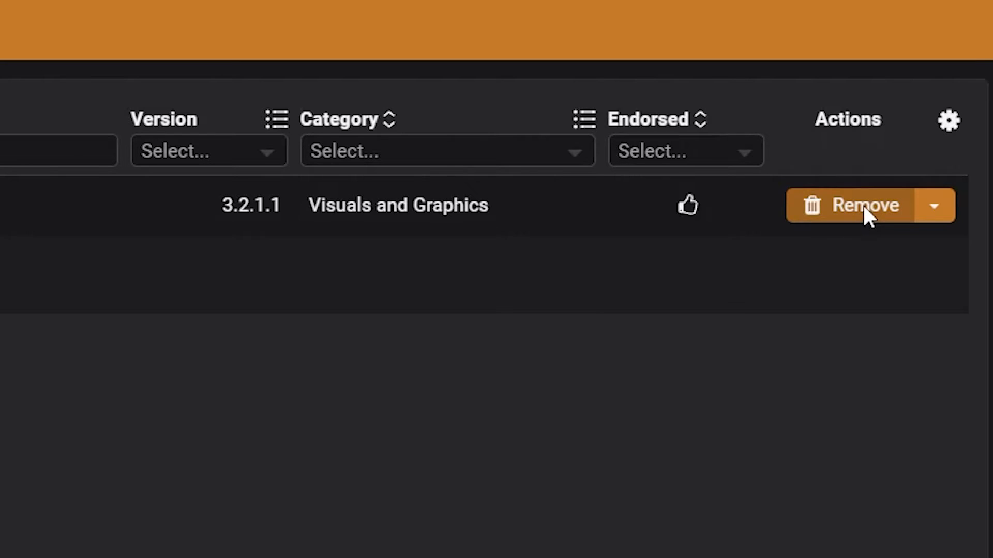
Remove CC's Banners 3.2.1.1 from the Vortex Mods list via the Actions column
click(851, 204)
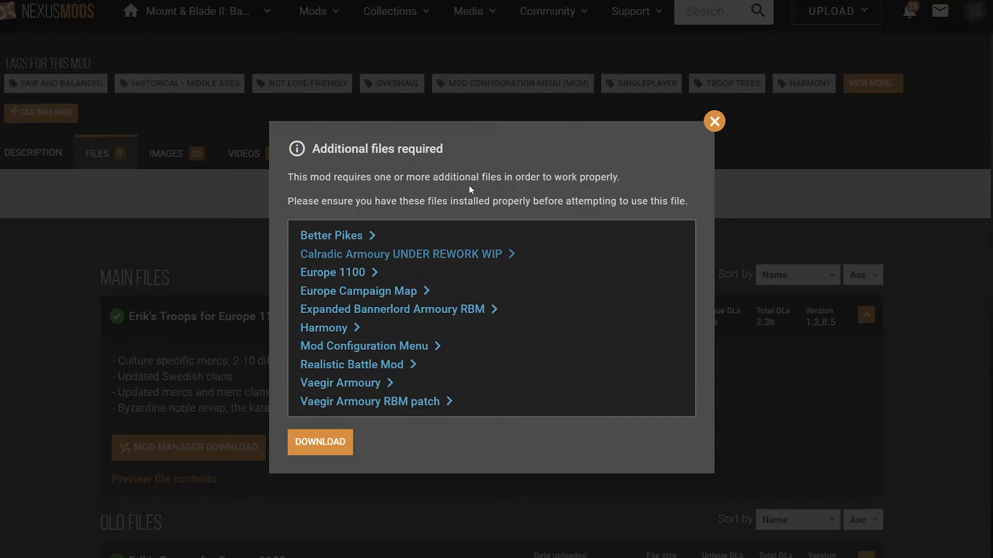
View the troop mod's Additional files required popup, then return to the Bannerlord game page
click(713, 121)
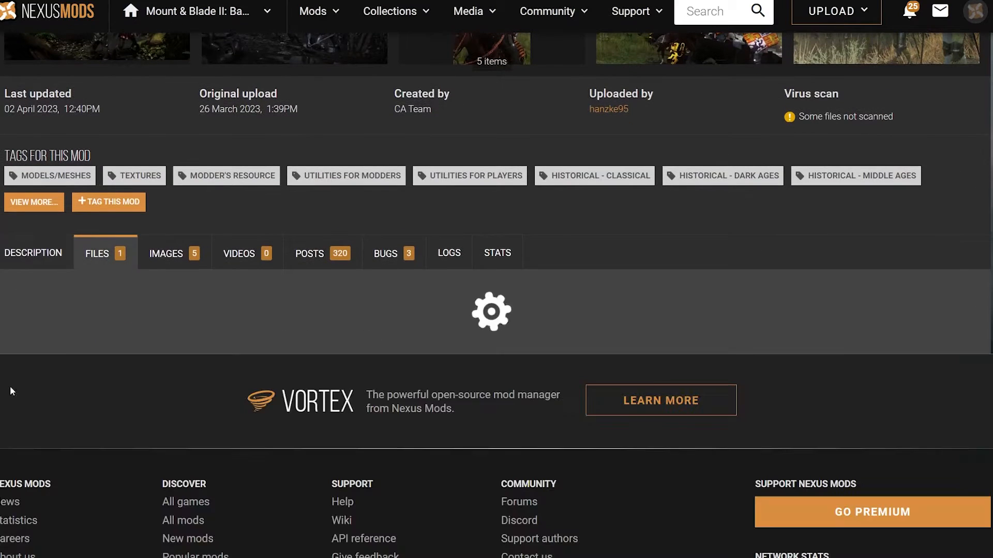
click(105, 252)
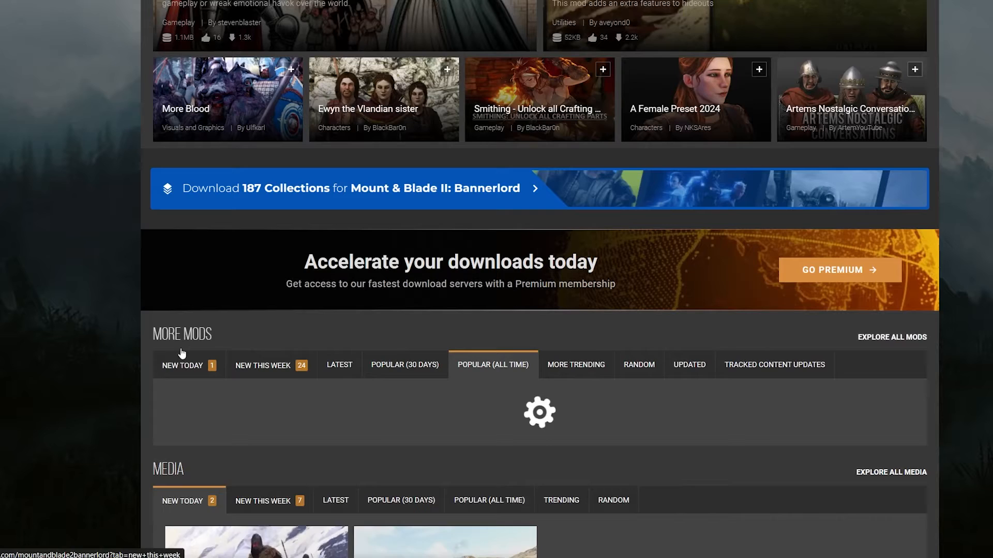
Scroll the Harmony mod page down to its Installation section stating it must load first
scroll(down, 3)
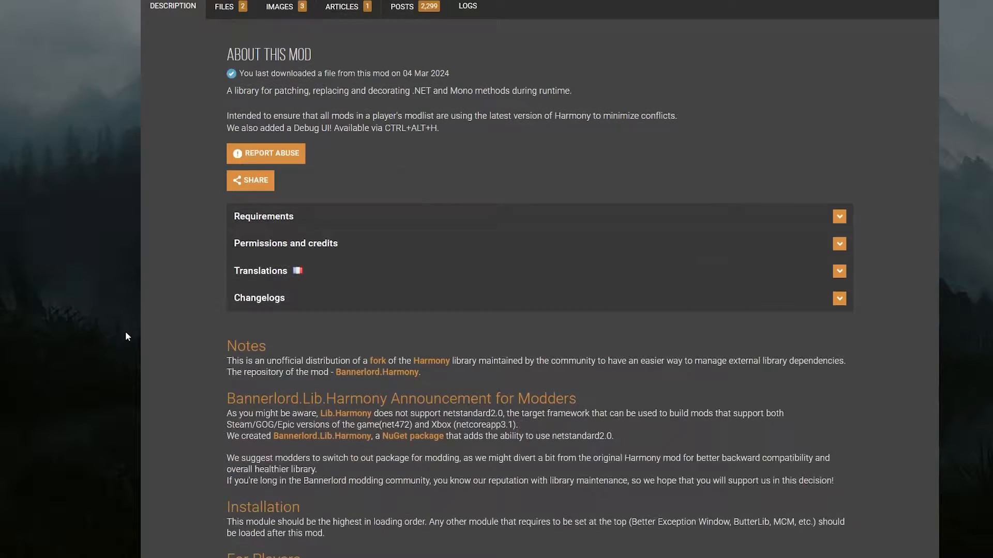
scroll(down, 3)
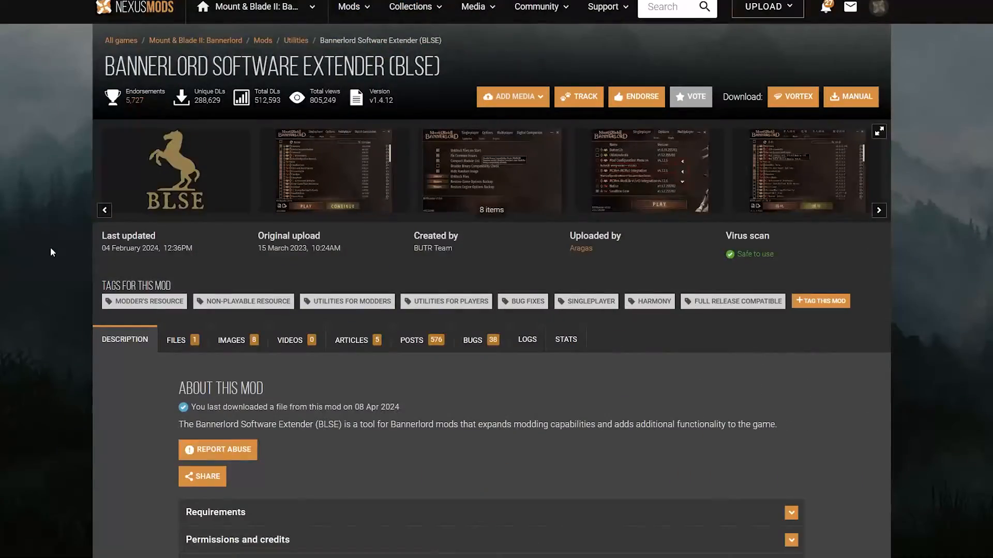
Download the main BLSE archive from its Files list as a free Slow Download
click(177, 340)
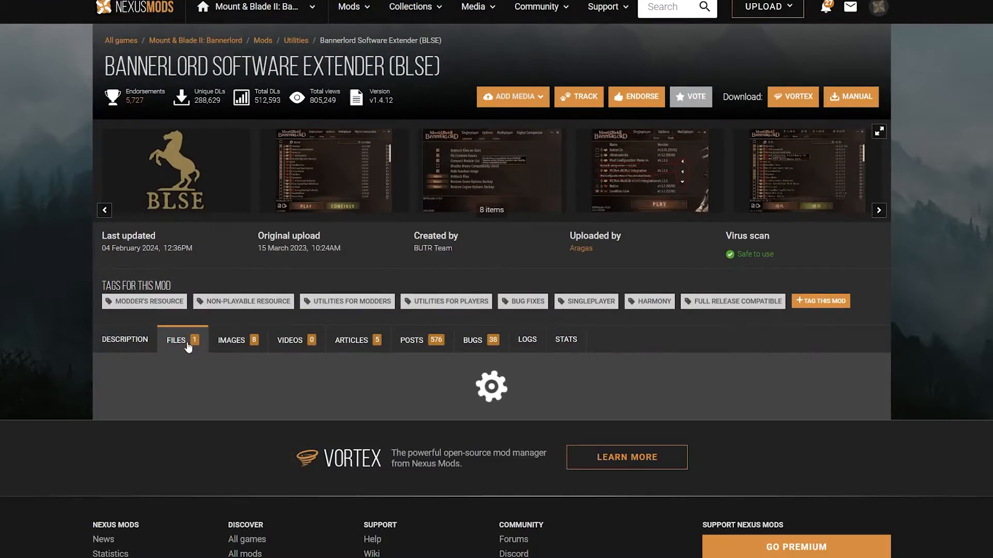
click(177, 340)
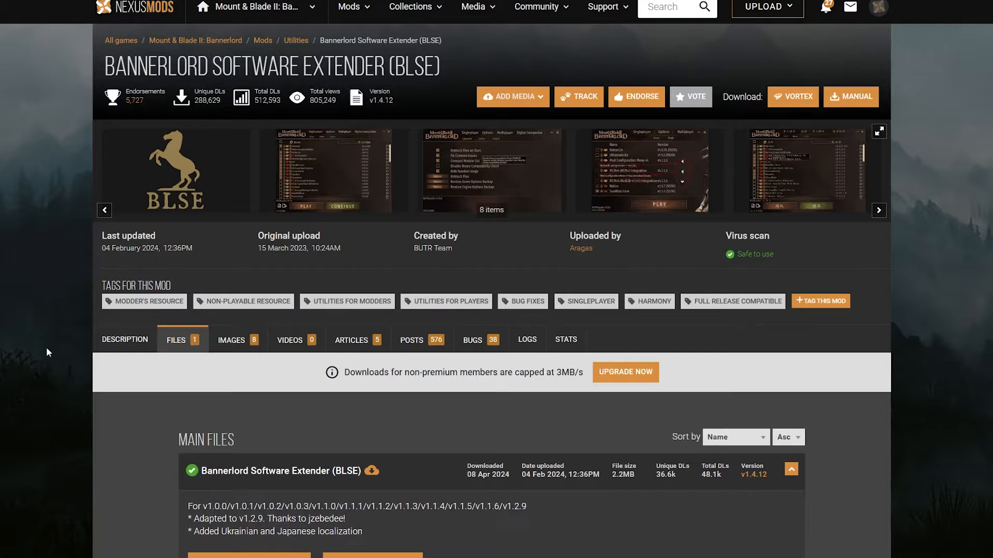
scroll(down, 3)
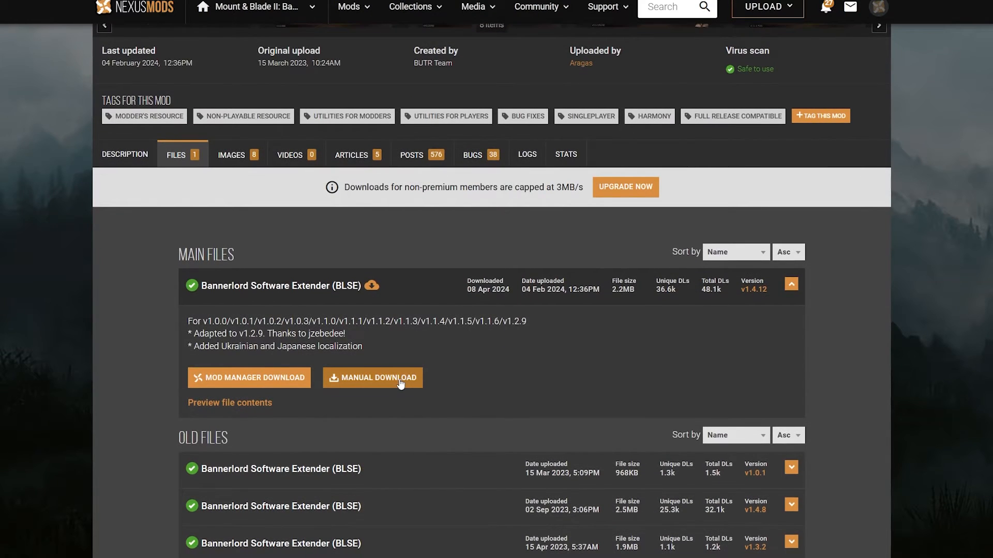
click(372, 378)
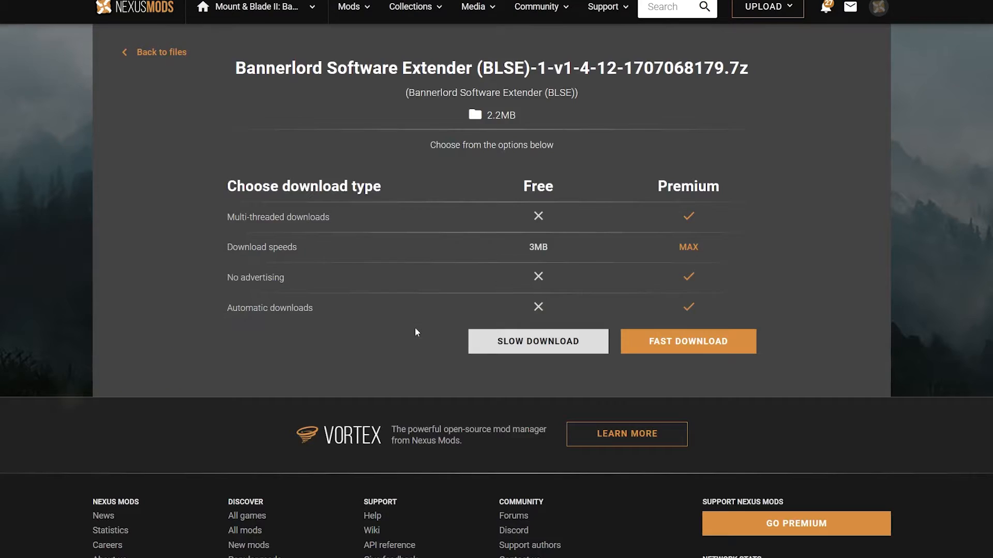
click(688, 342)
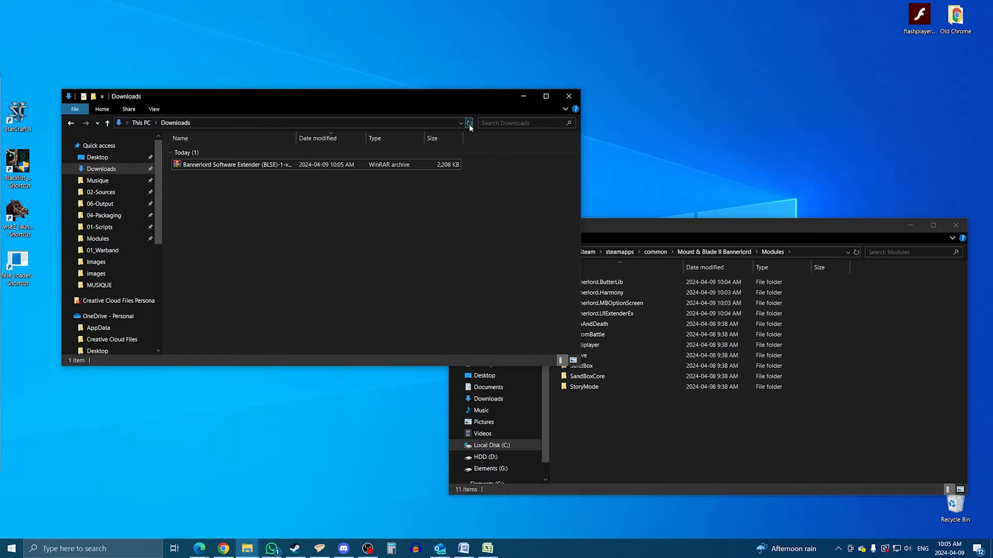
Create a desktop shortcut to Bannerlord.BLSE.Launcher from the game's install folder
click(718, 267)
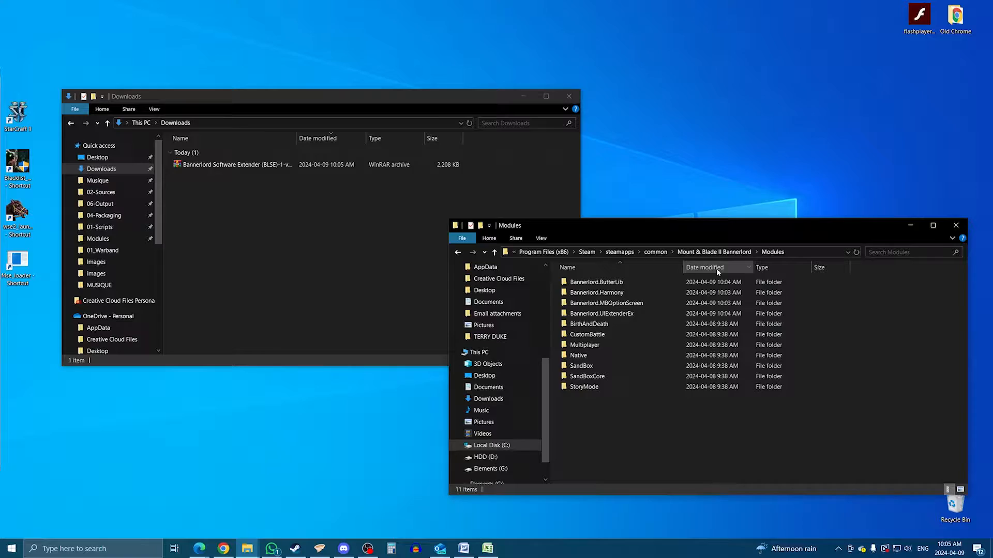
click(932, 225)
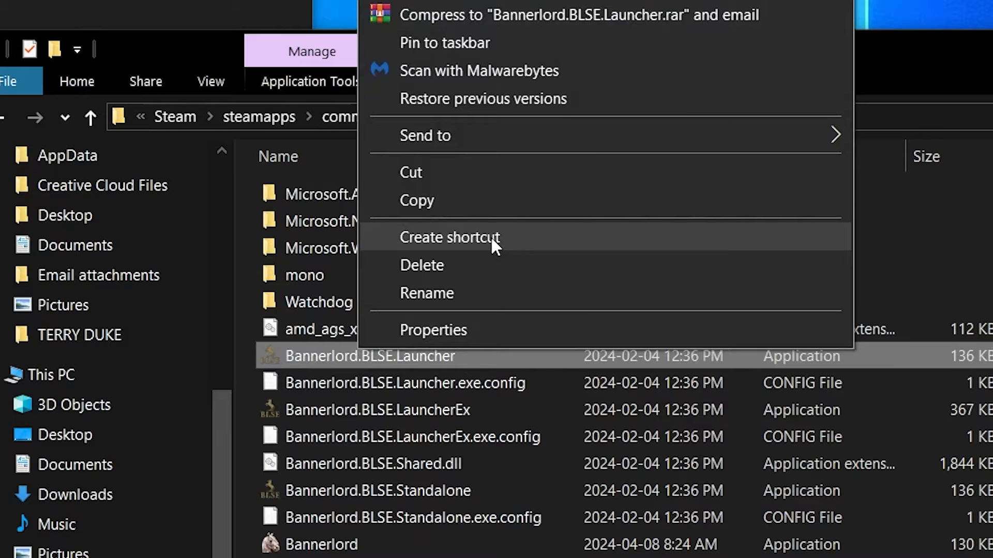
click(448, 237)
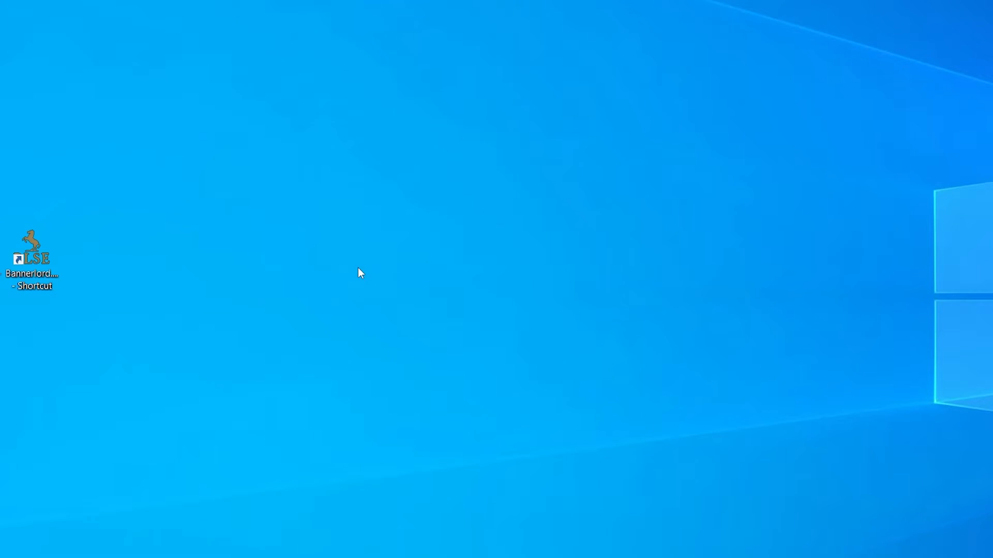
Launch Bannerlord through the BLSE shortcut and enable ButterLib on the Mods list
double_click(31, 247)
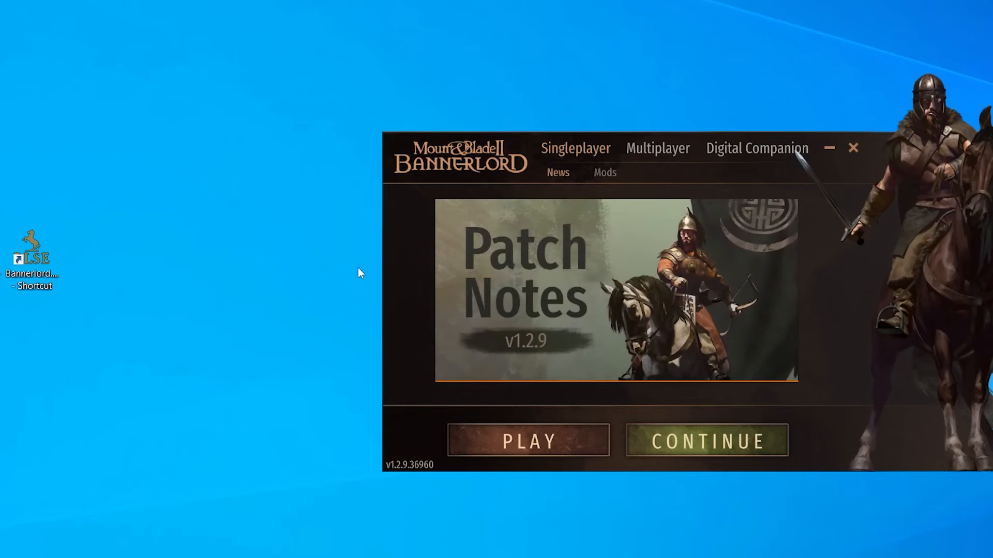
click(604, 173)
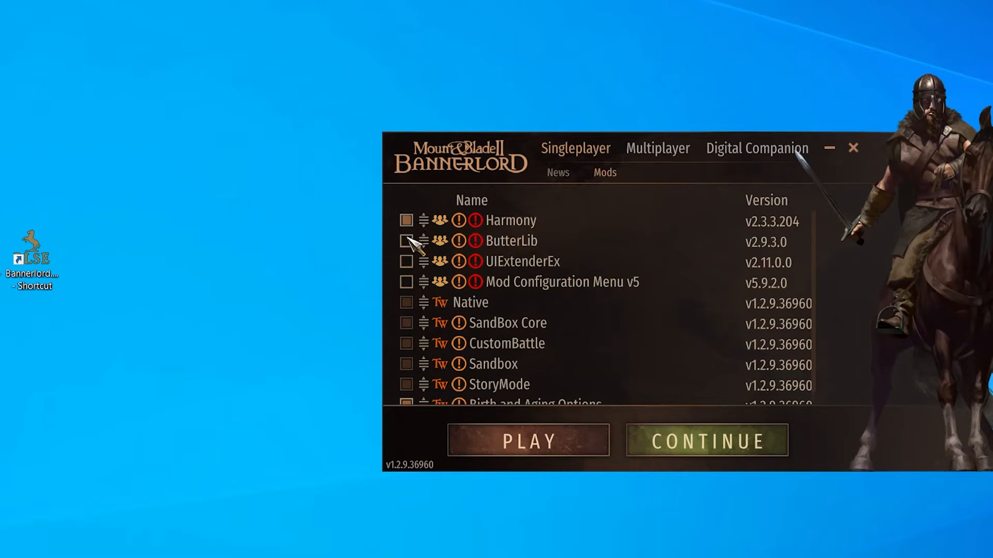
click(528, 441)
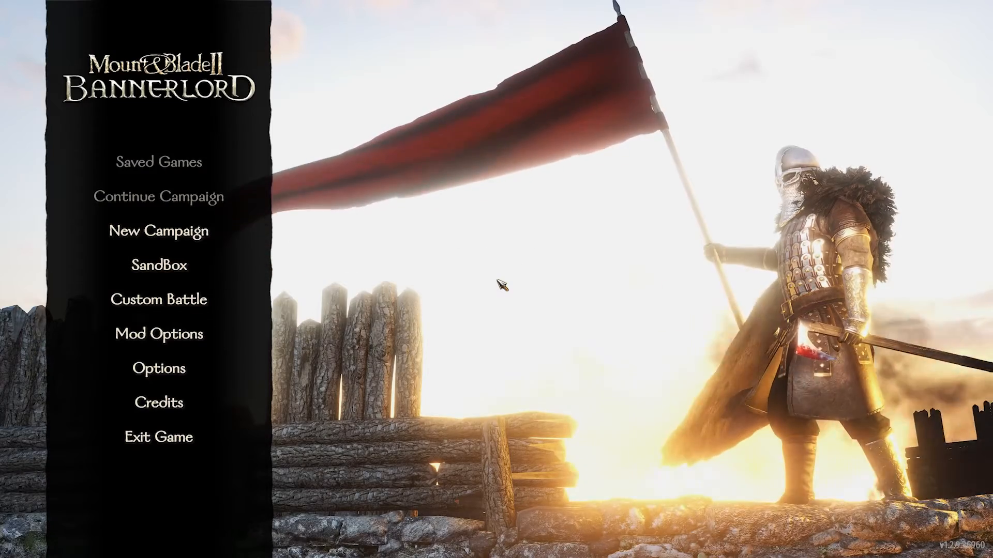
Open the in-game developer console with the tilde key and enter 'blse.' to list its commands
key(alt+`)
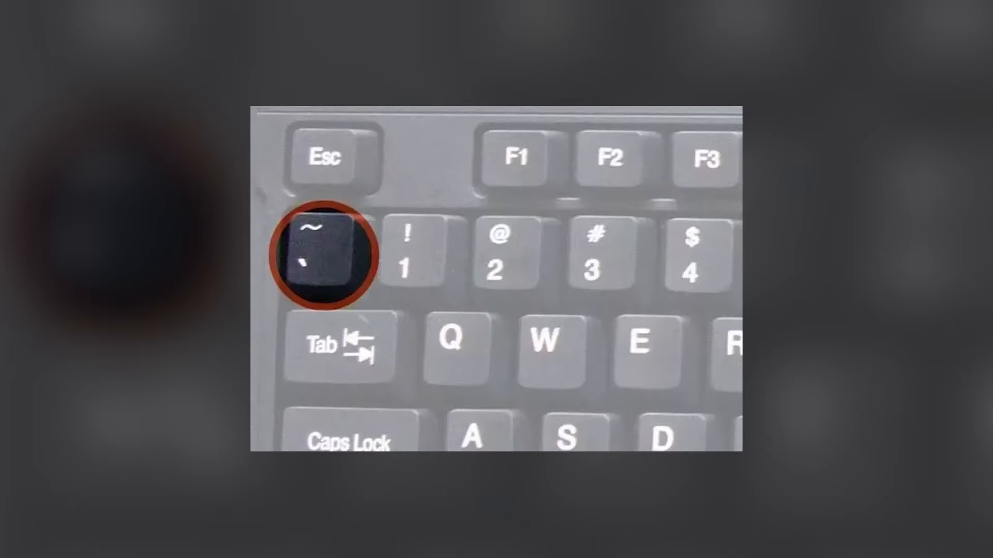
key(`)
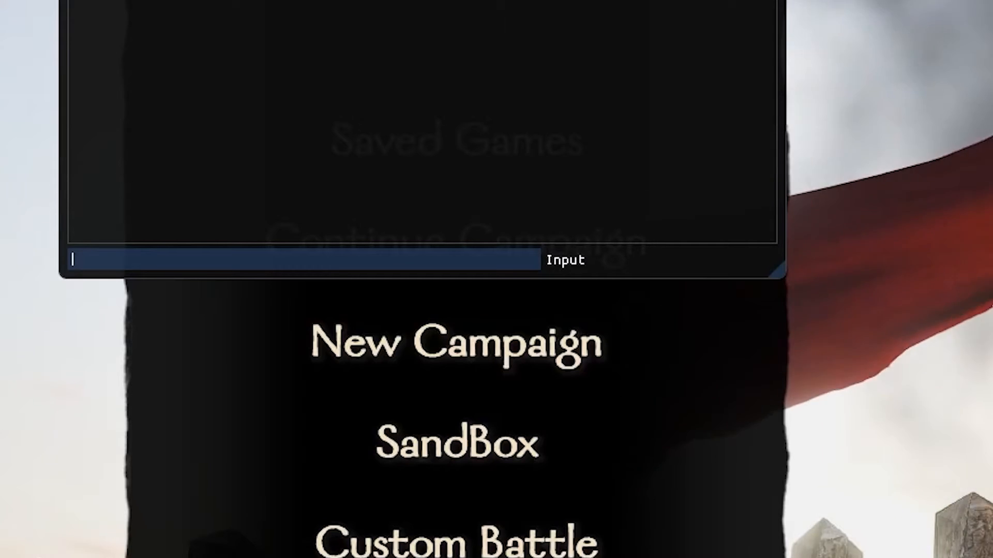
text(b)
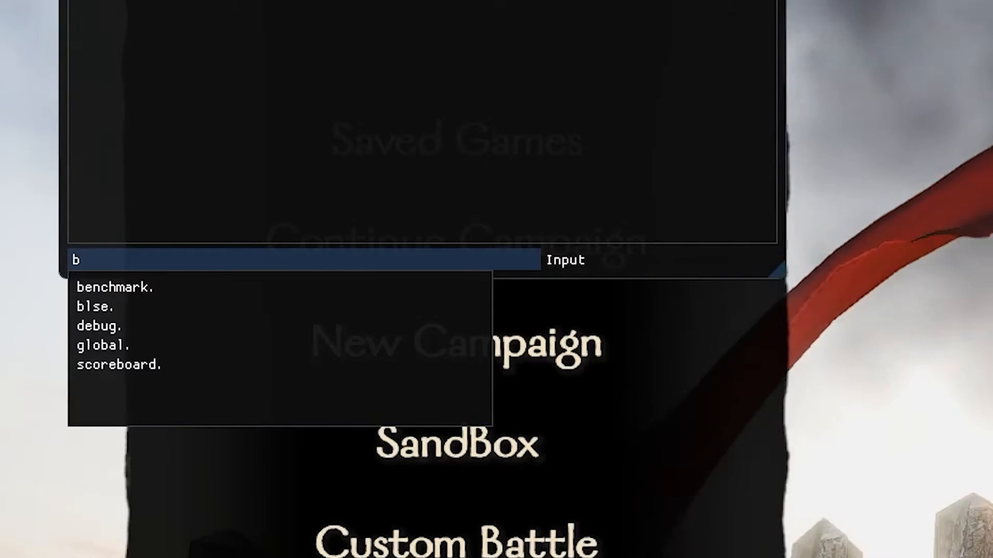
text(lse.)
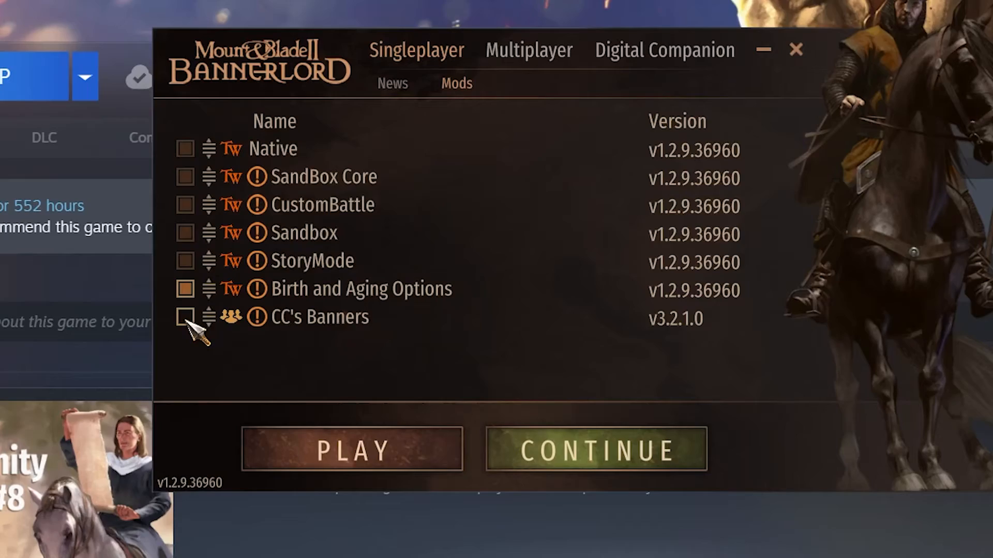
Enable the CC's Banners mod in the launcher's module list
click(595, 450)
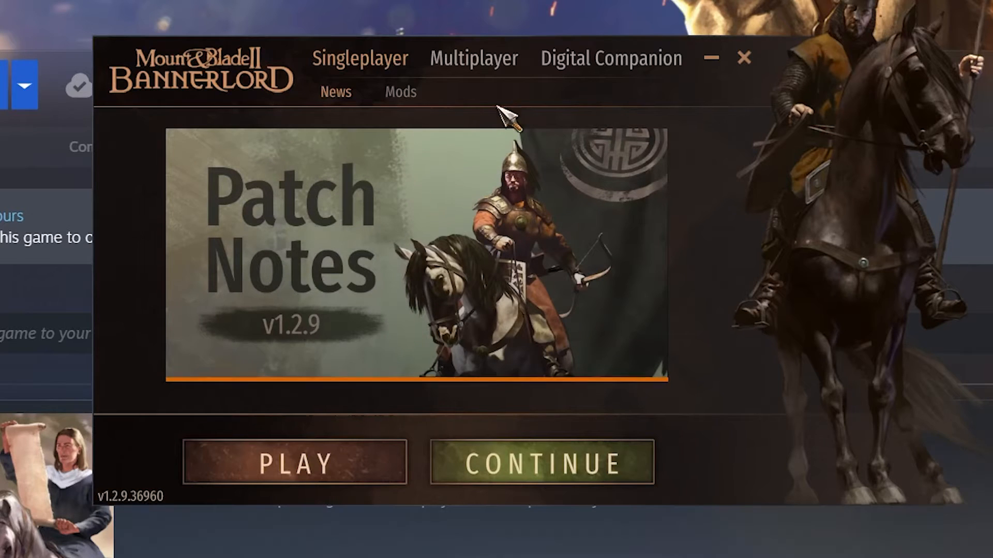
mouse_move(700, 93)
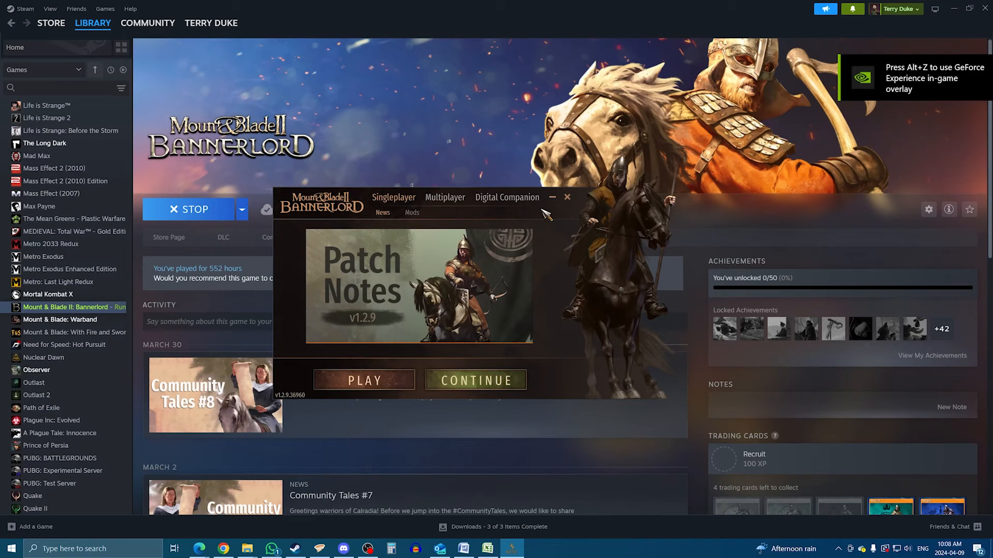
Close the launcher and bring up Bannerlord's Properties from the library entry
click(567, 196)
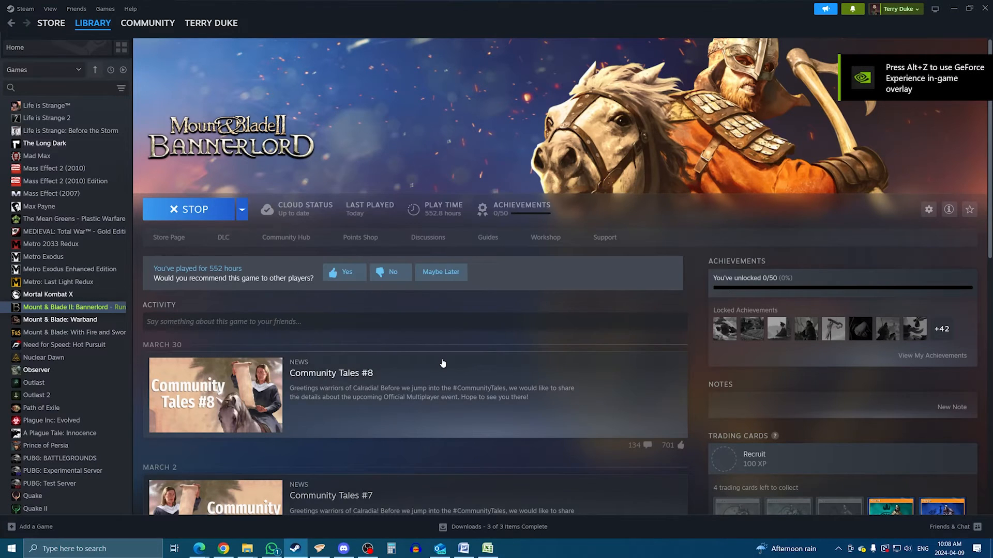
click(191, 209)
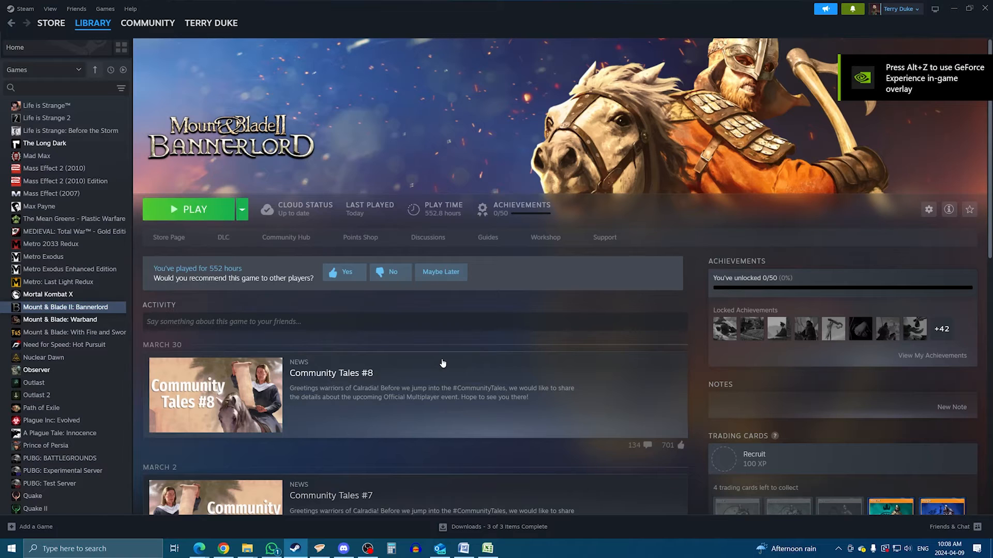
right_click(68, 307)
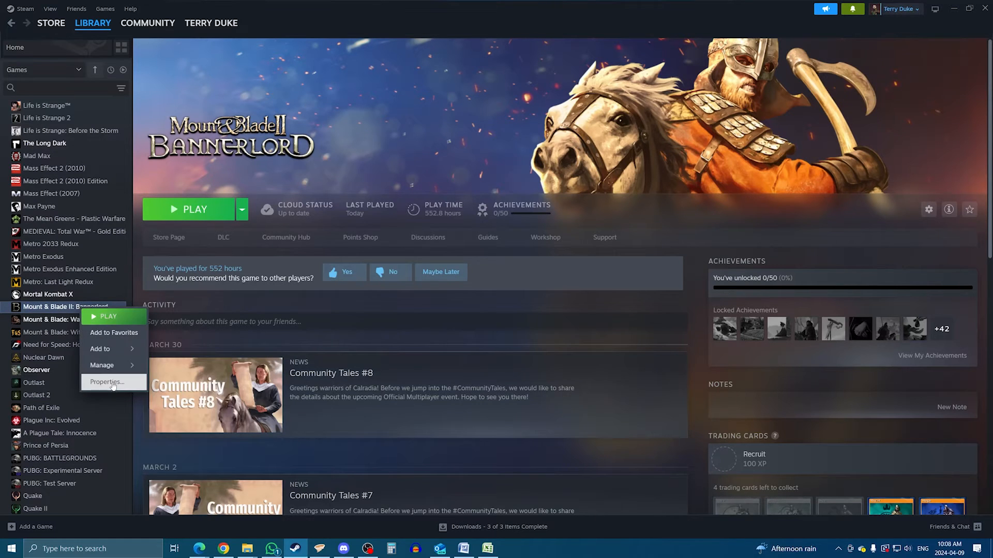
click(107, 381)
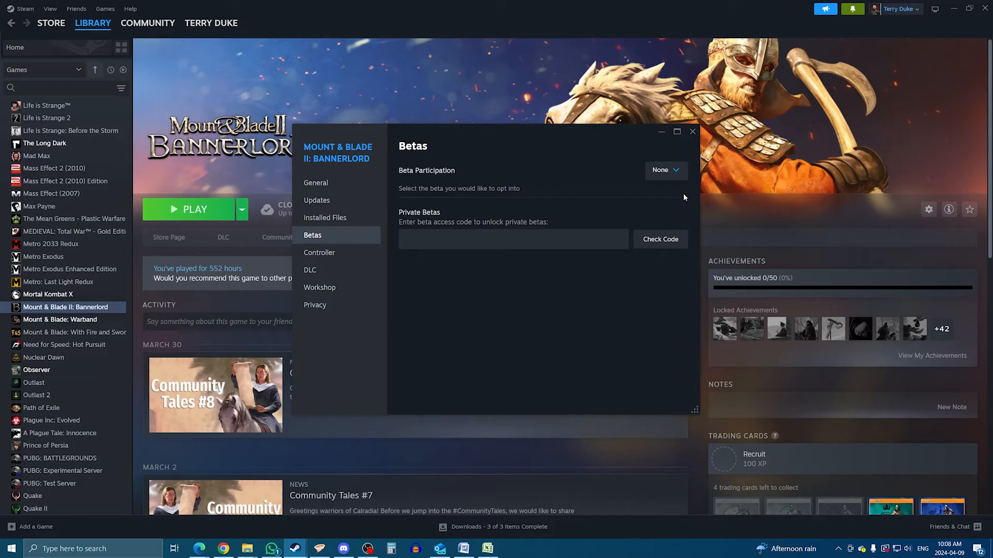
Browse the Betas list up to v1.2.9, leaving Beta Participation at None
click(665, 170)
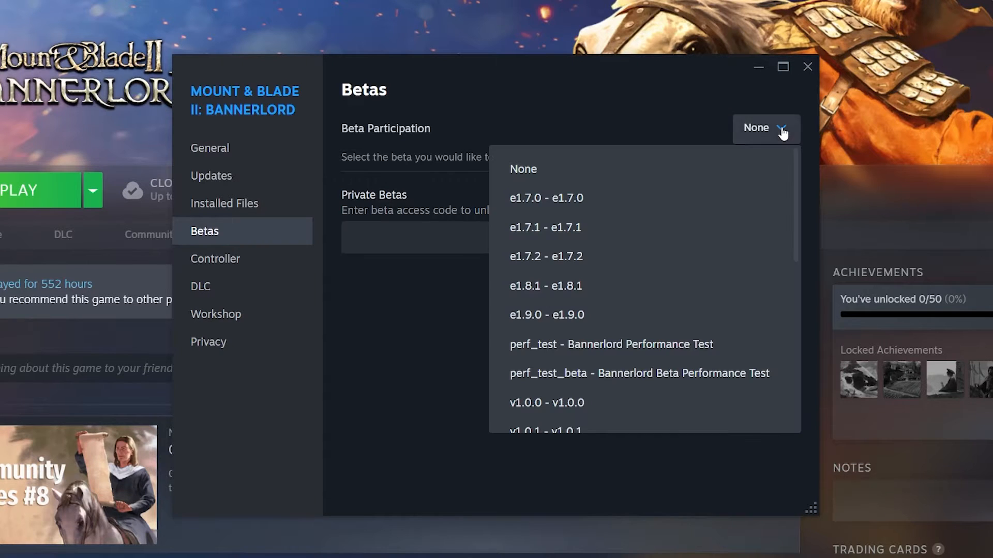
scroll(down, 3)
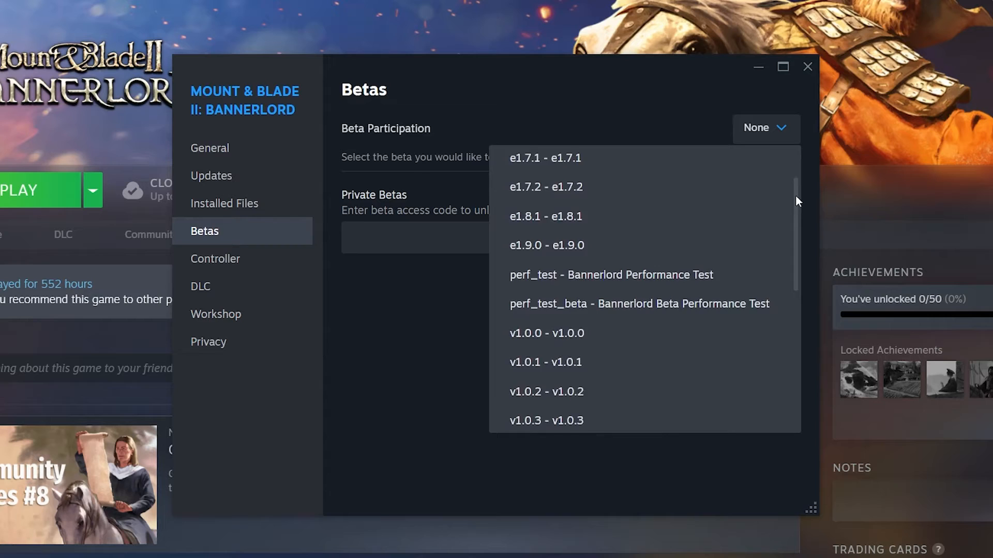
scroll(down, 3)
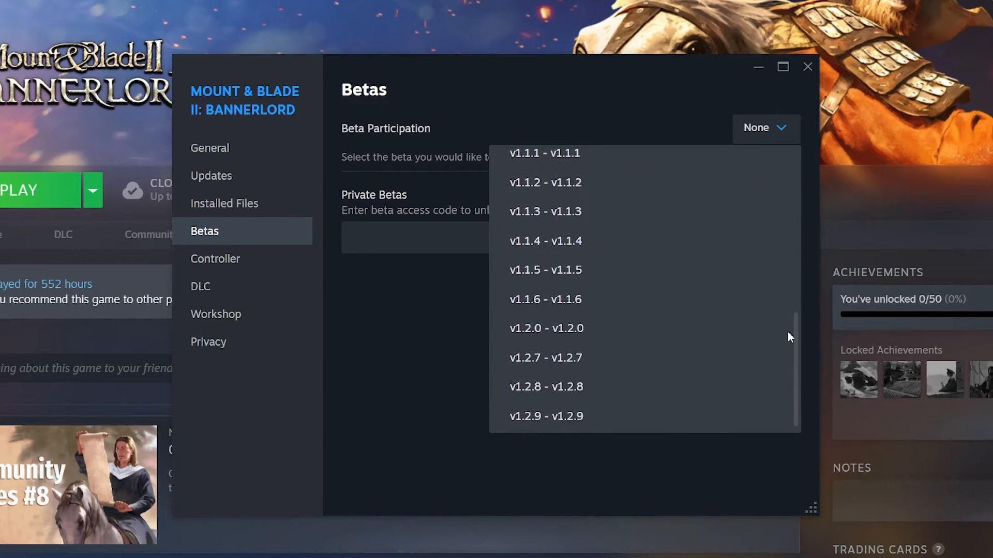
scroll(down, 3)
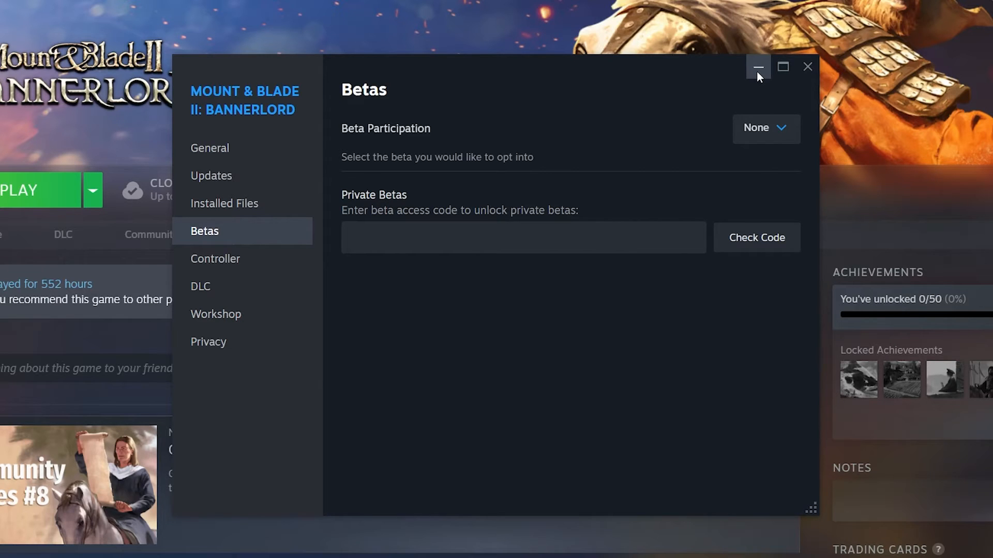
click(758, 68)
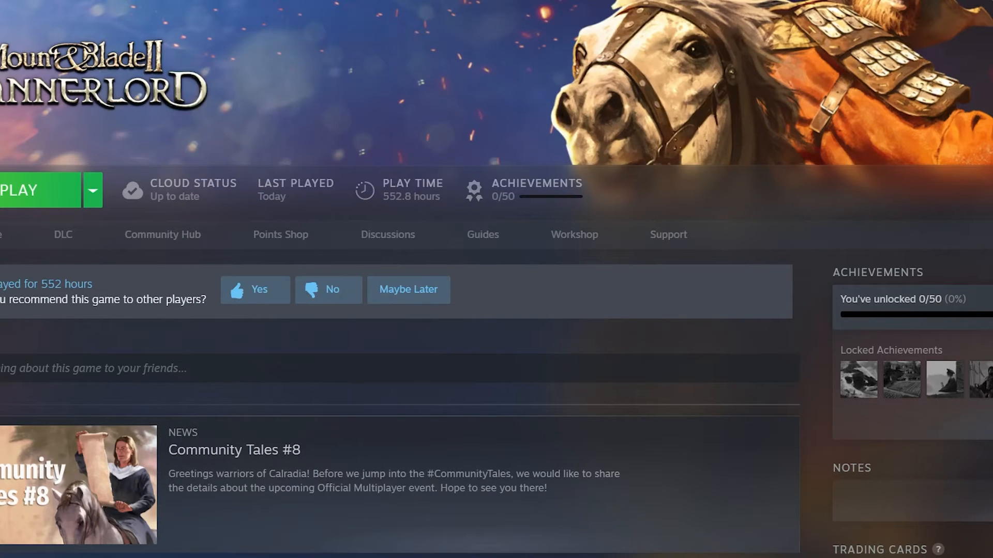